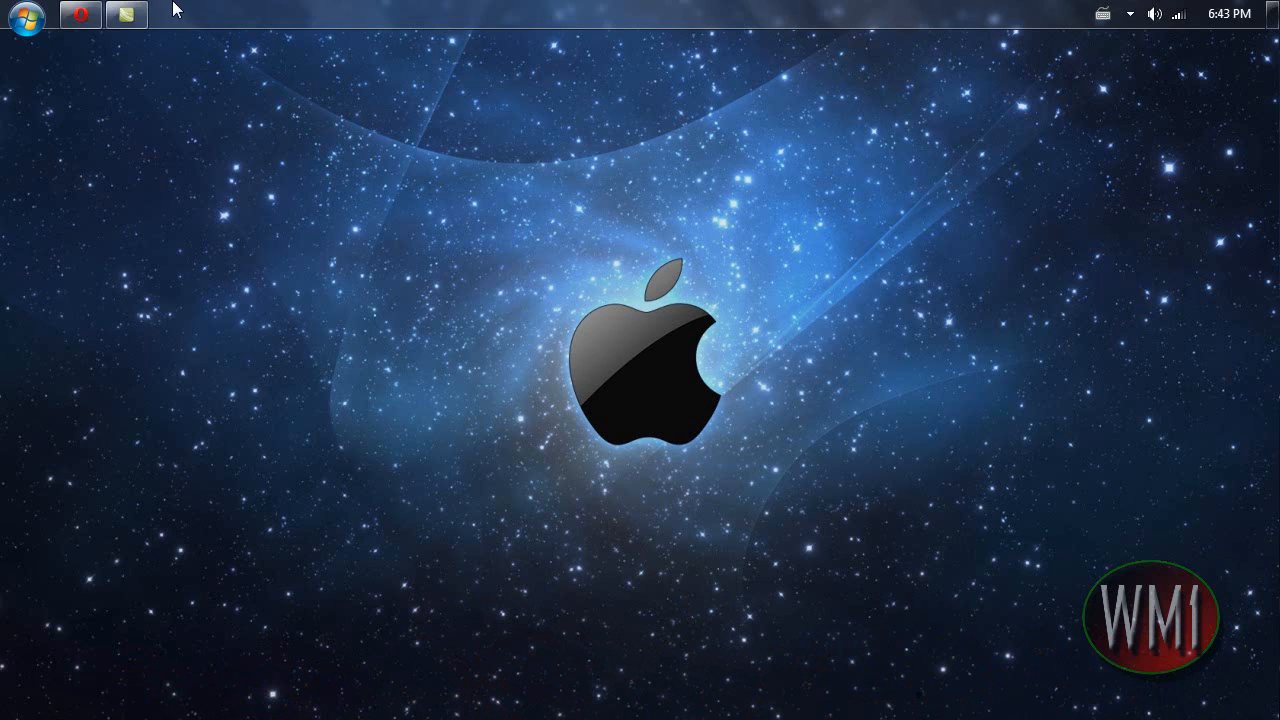
- Open the taskbar's context menu from an empty area of the taskbar
{"action": "left_click", "coordinate": [125, 14]}
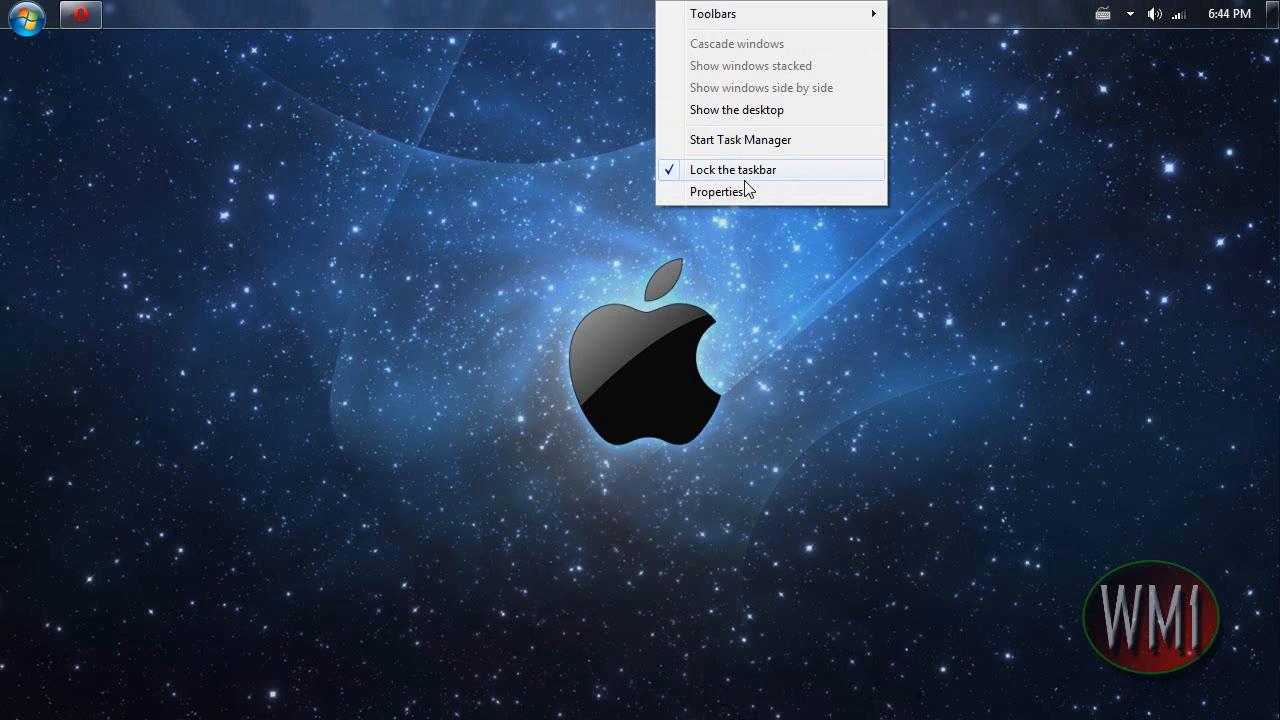
- Set the taskbar to Top location with small icons and auto-hide, then confirm
{"action": "left_click", "coordinate": [721, 191]}
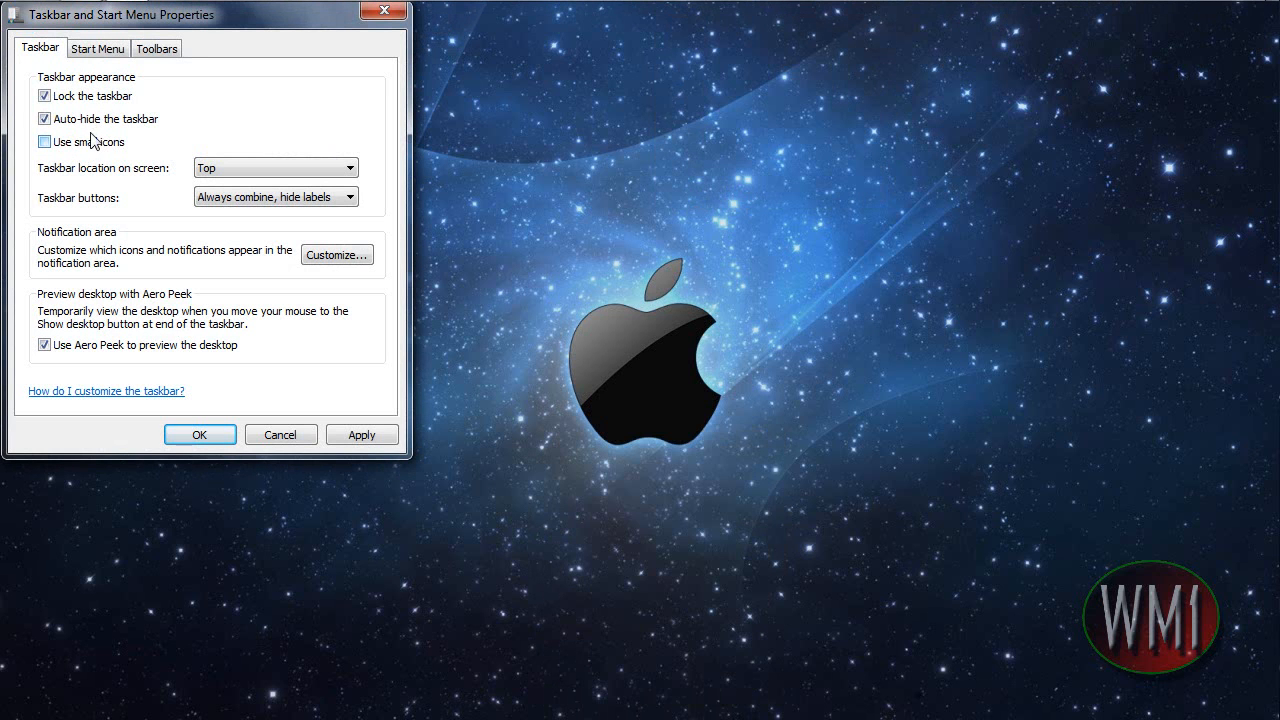
{"action": "left_click", "coordinate": [349, 167]}
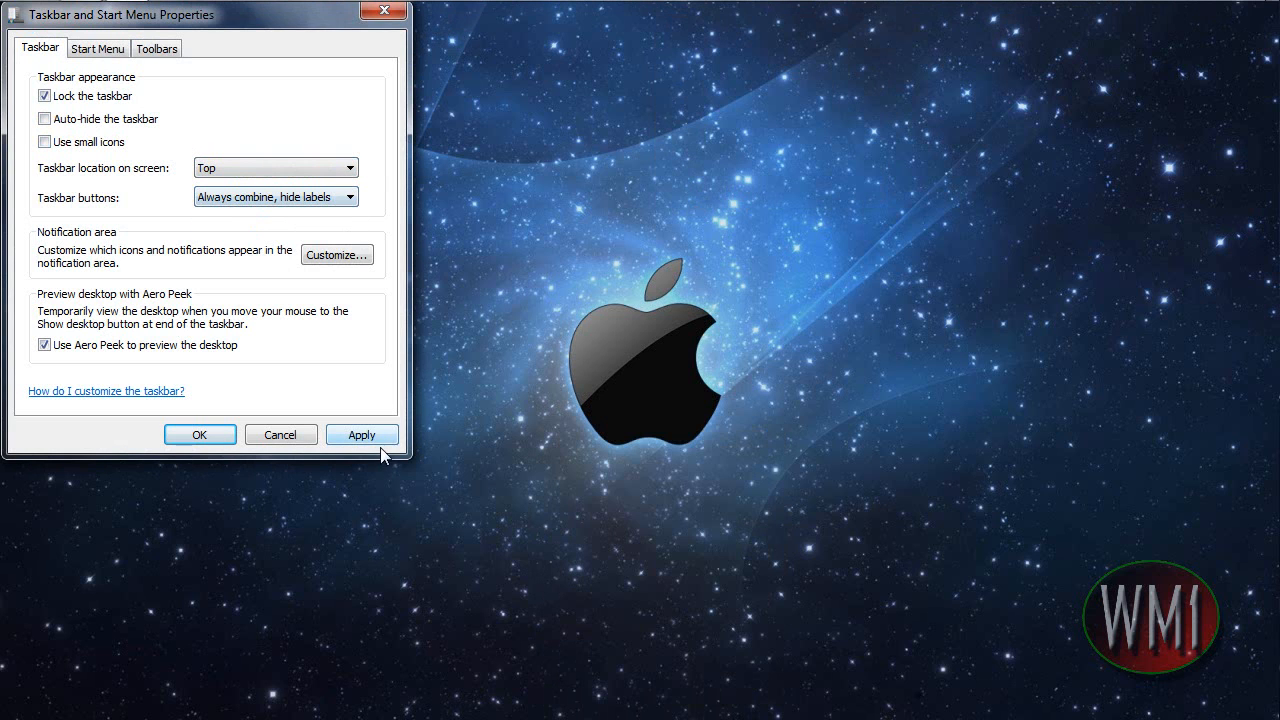
{"action": "left_click", "coordinate": [361, 434]}
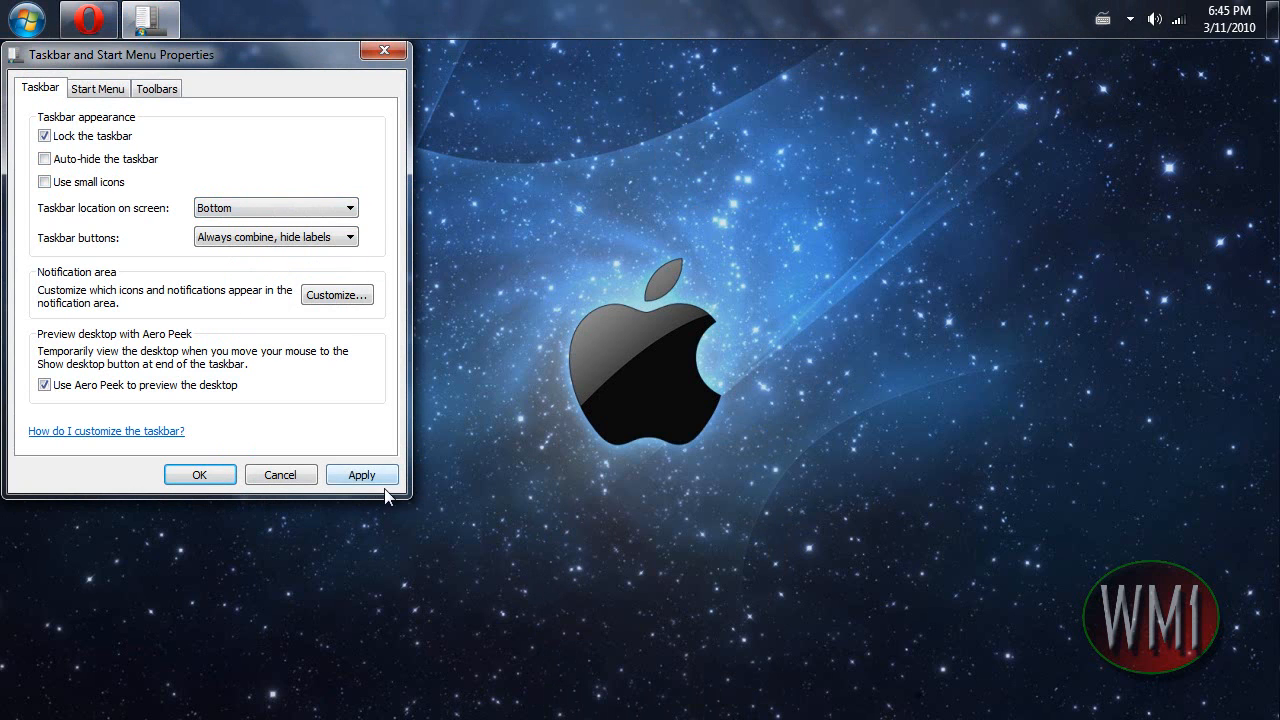
{"action": "left_click", "coordinate": [362, 474]}
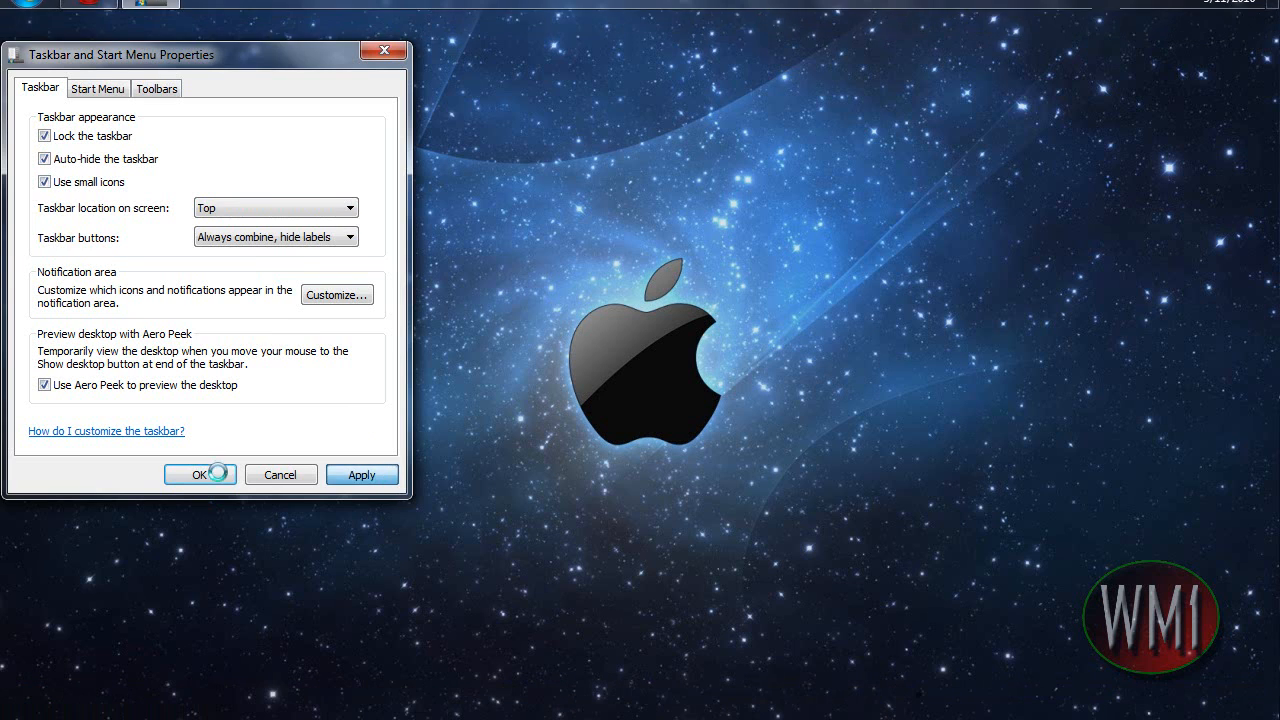
{"action": "left_click", "coordinate": [199, 474]}
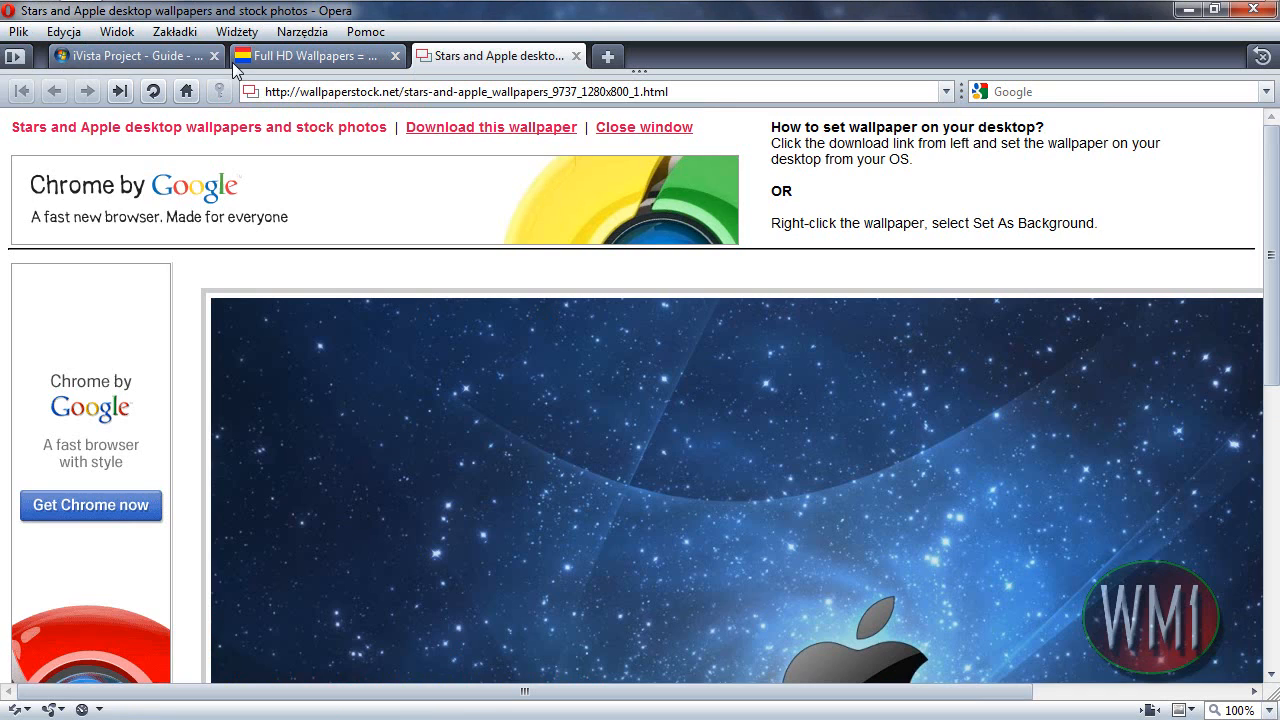
- Move through the Full HD Wallpapers tab to the iVista Project RK Launcher guide tab
{"action": "scroll", "scroll_direction": "down", "scroll_amount": 3}
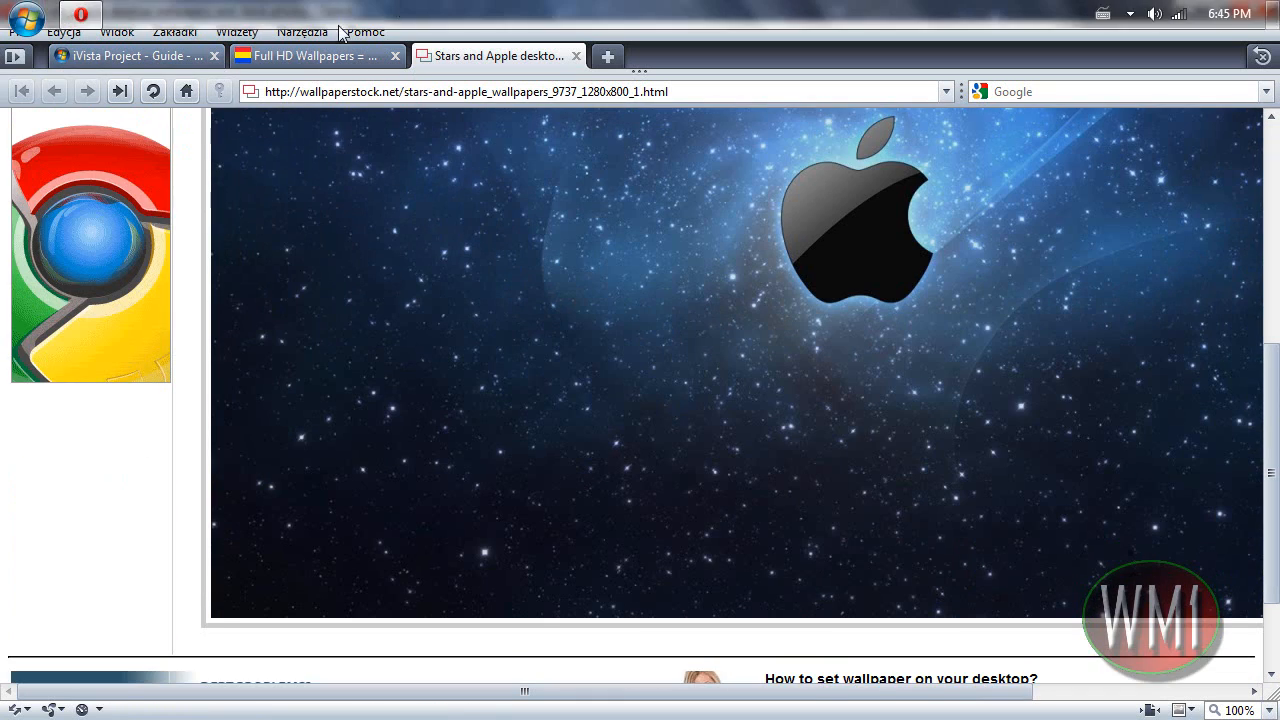
{"action": "left_click", "coordinate": [310, 55]}
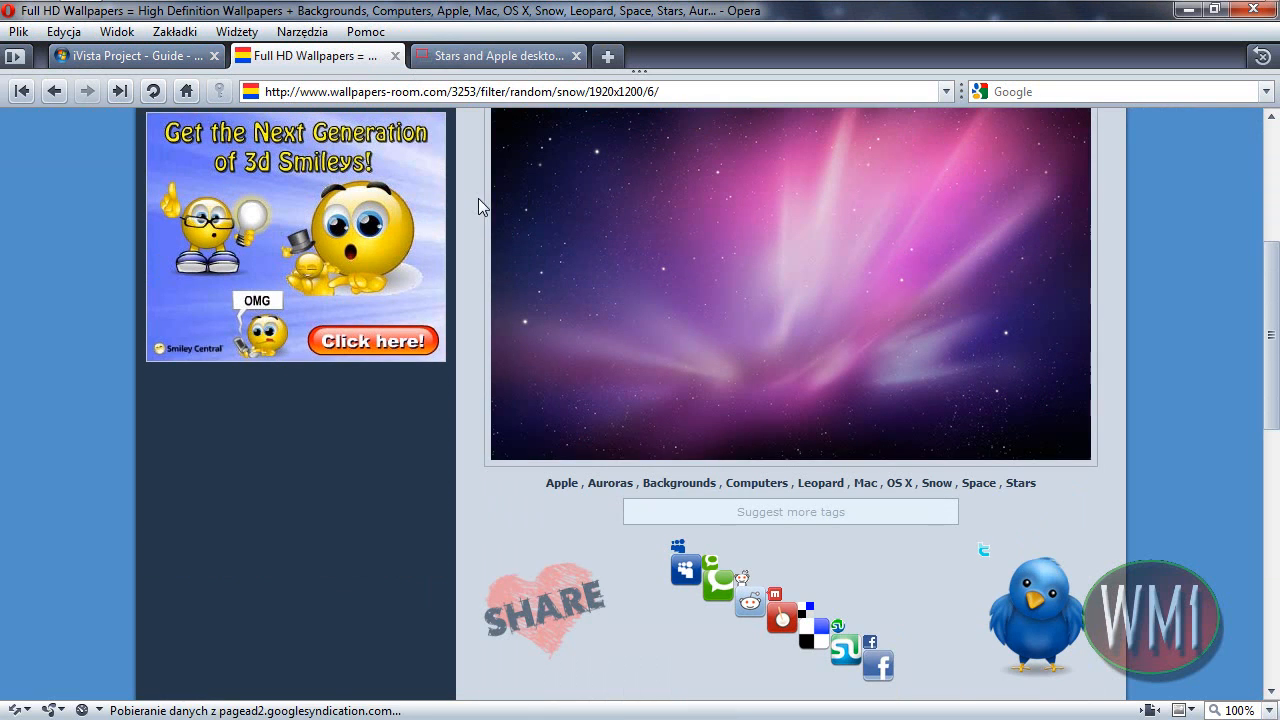
{"action": "left_click", "coordinate": [490, 55]}
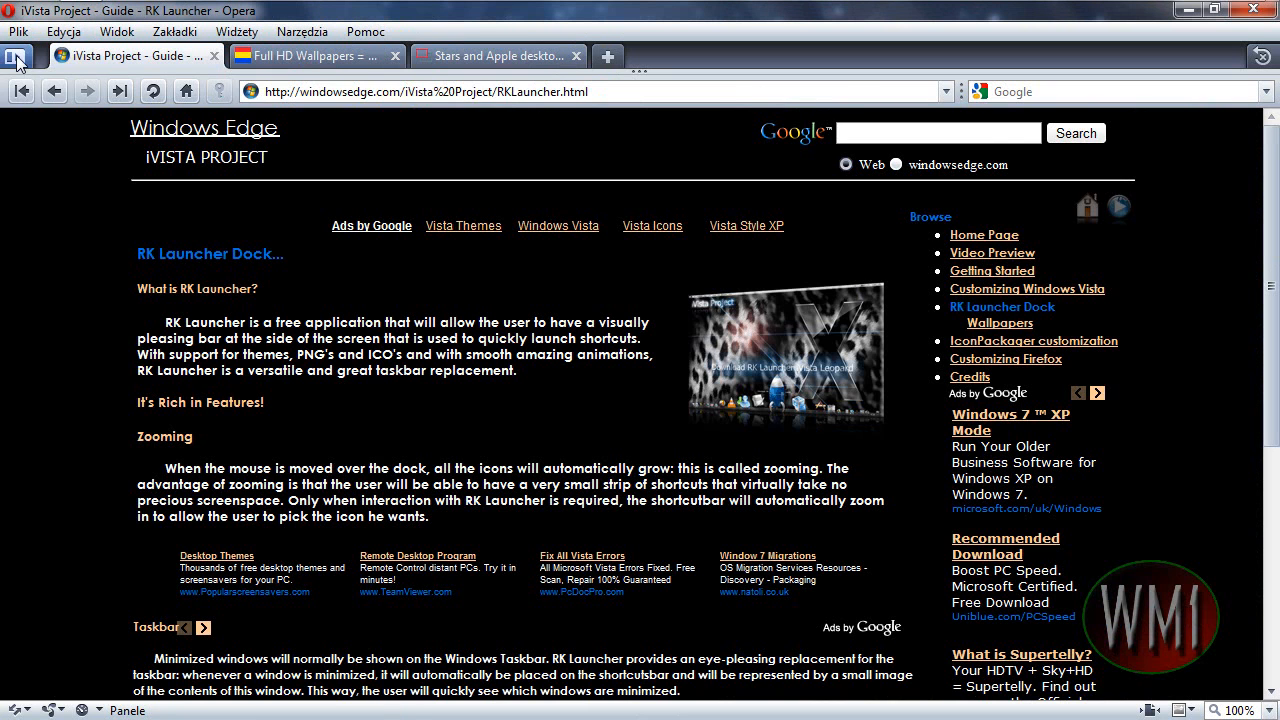
- Search for Safari in a new tab and choose the Windows version of Safari 4
{"action": "left_click", "coordinate": [17, 56]}
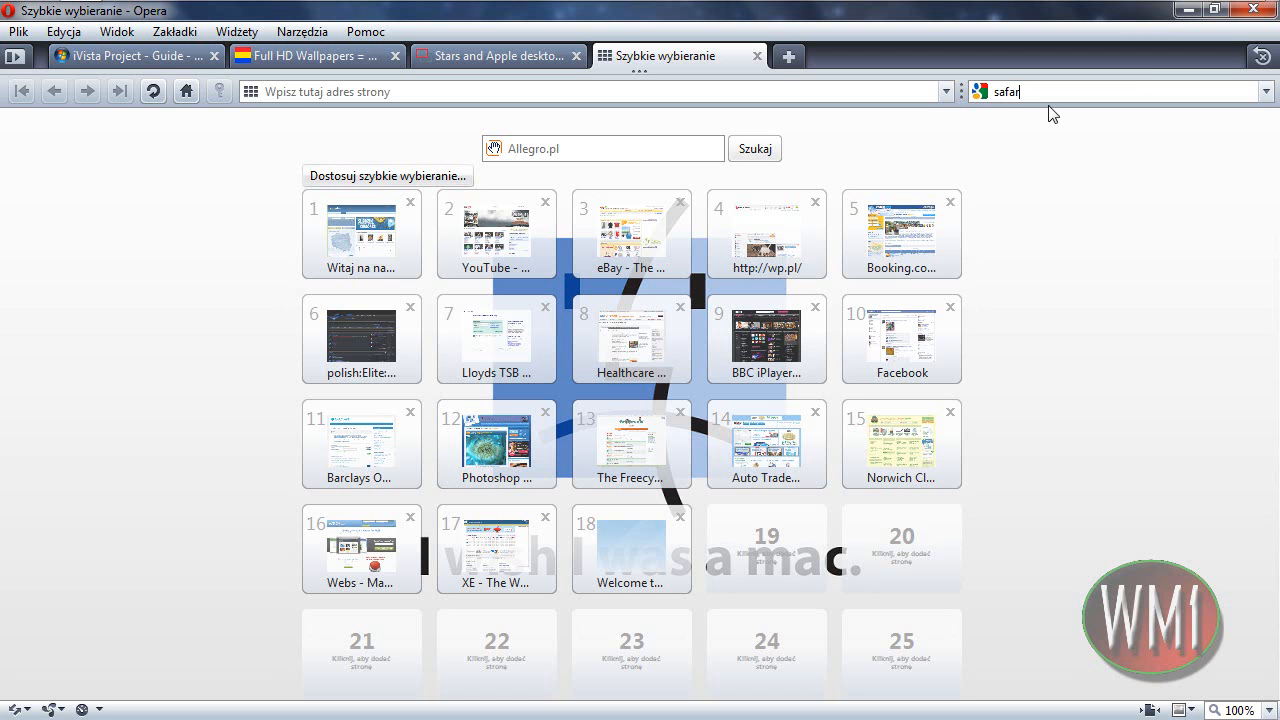
{"action": "key", "text": "Return"}
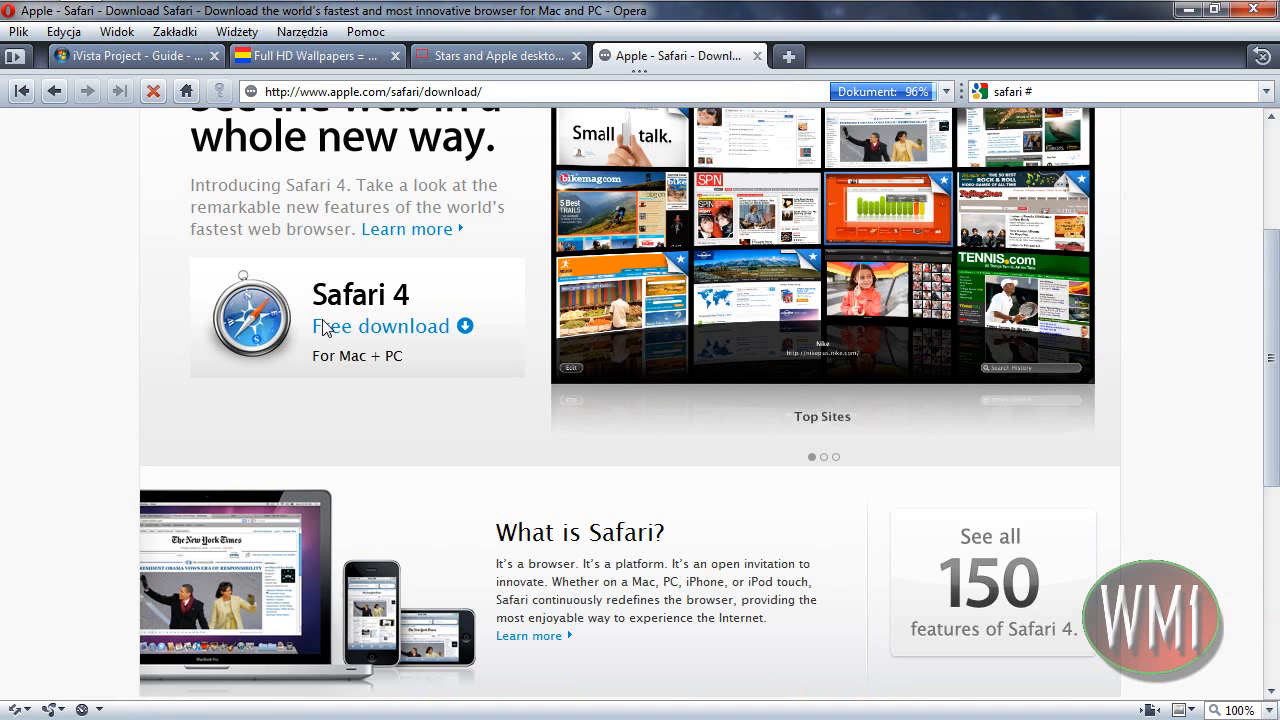
{"action": "scroll", "scroll_direction": "up", "scroll_amount": 3}
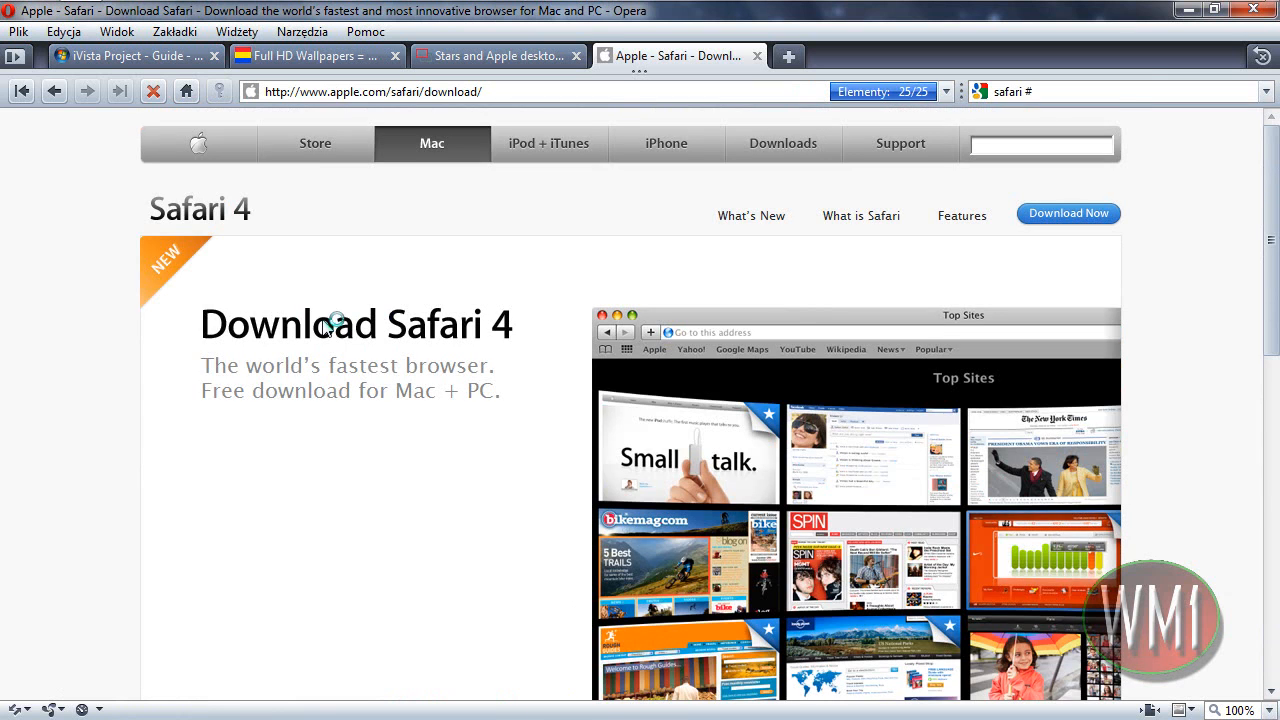
{"action": "scroll", "scroll_direction": "down", "scroll_amount": 3}
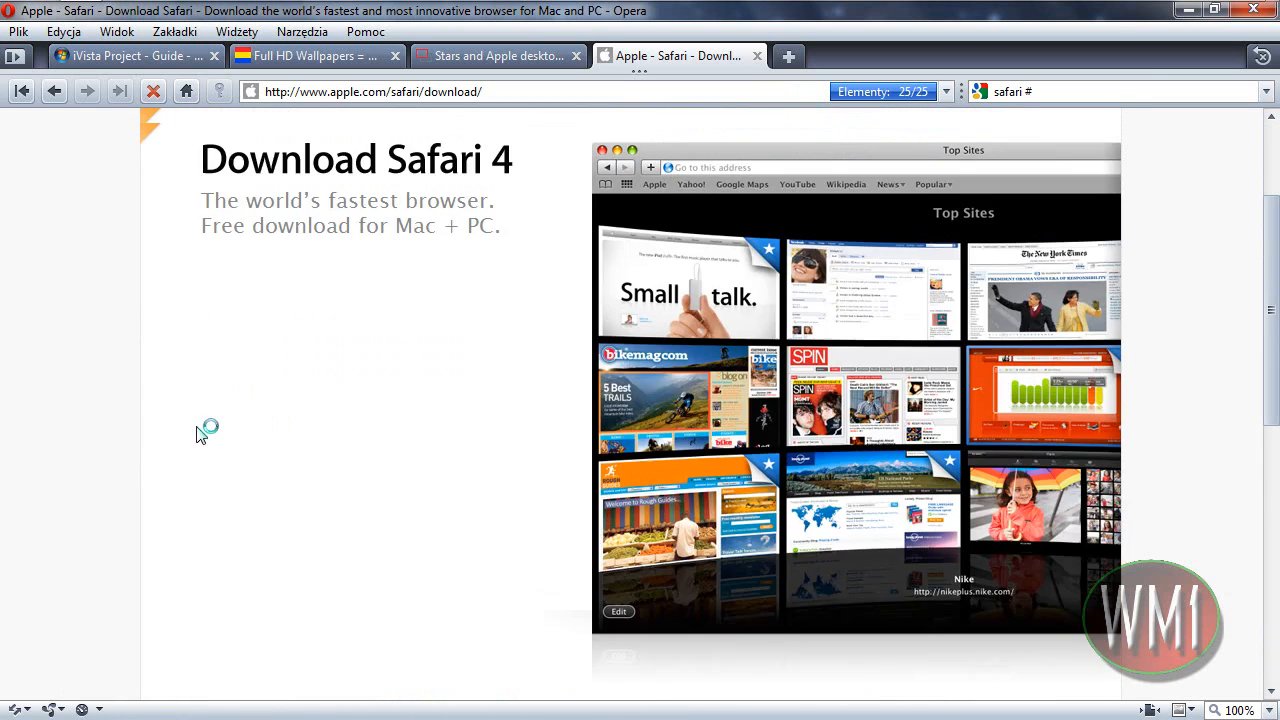
{"action": "scroll", "scroll_direction": "up", "scroll_amount": 3}
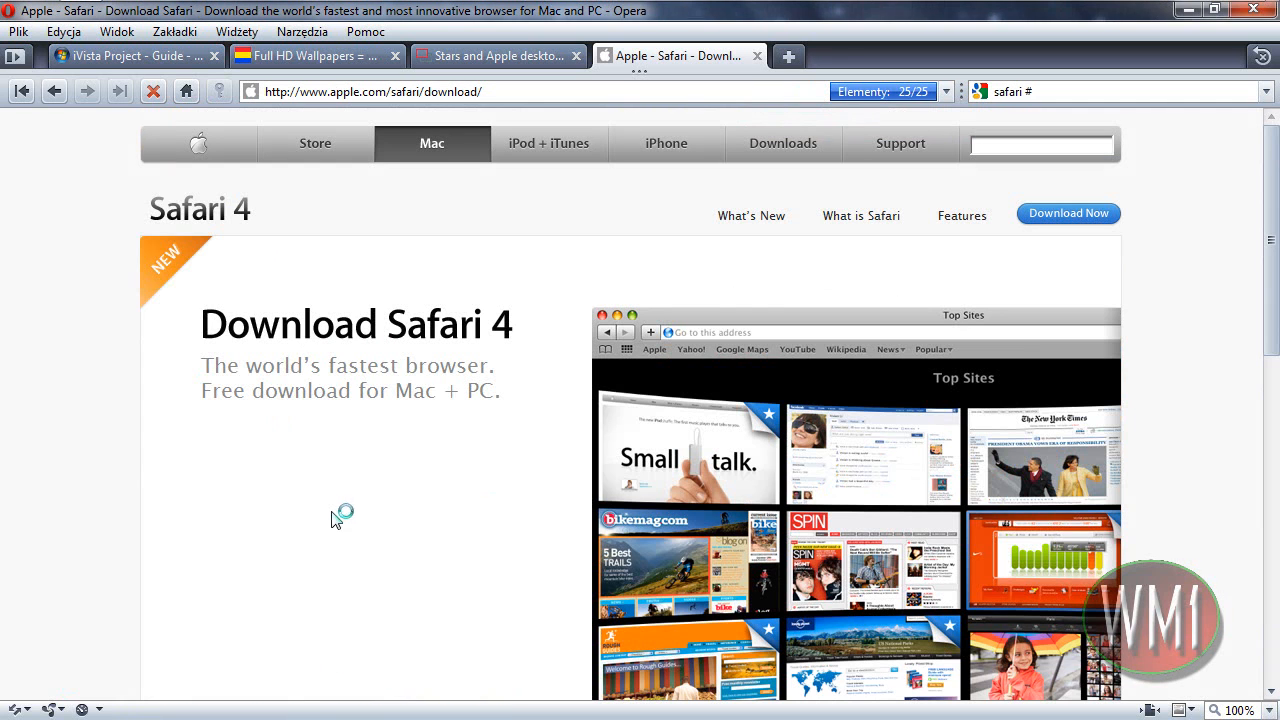
{"action": "scroll", "scroll_direction": "down", "scroll_amount": 3}
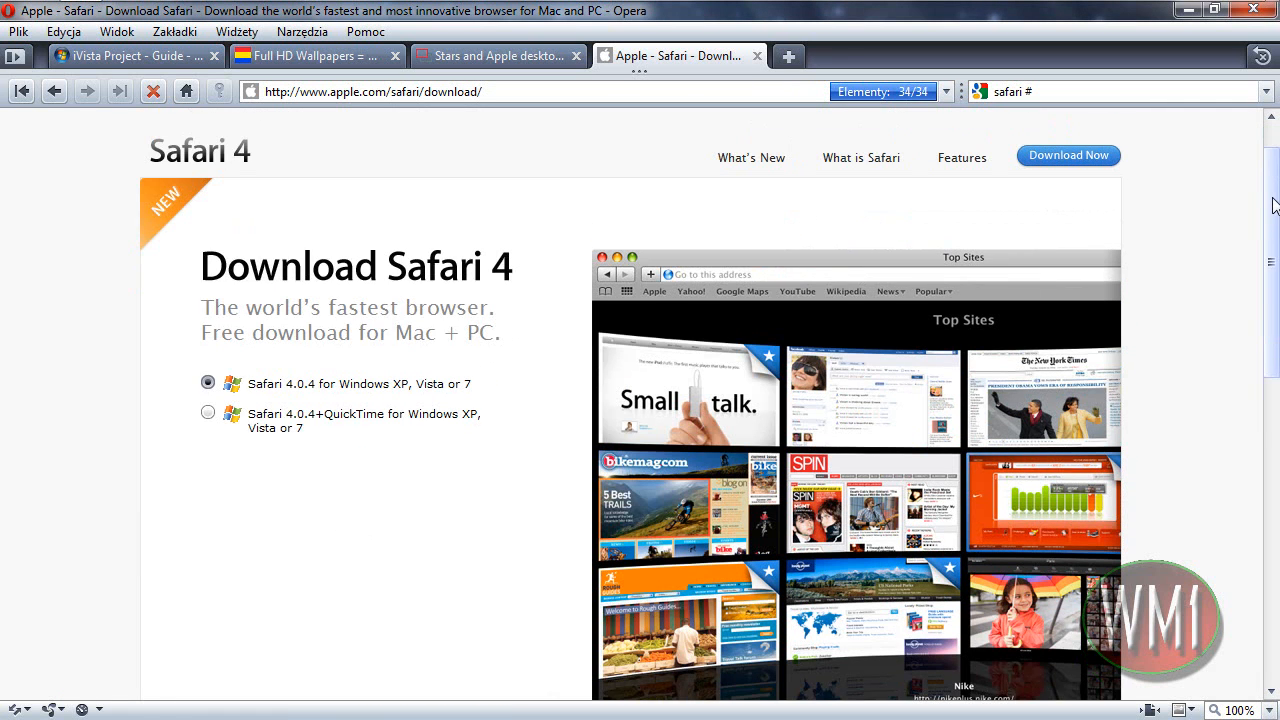
{"action": "left_click", "coordinate": [1067, 155]}
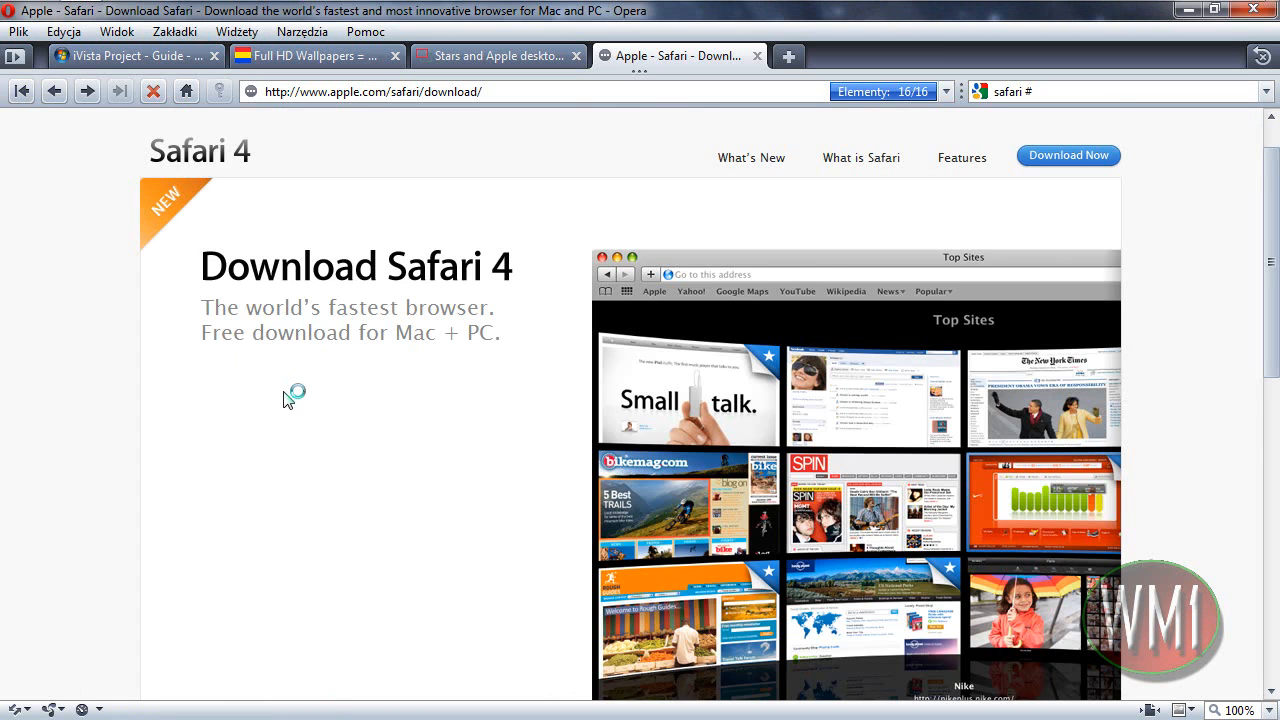
{"action": "scroll", "scroll_direction": "down", "scroll_amount": 3}
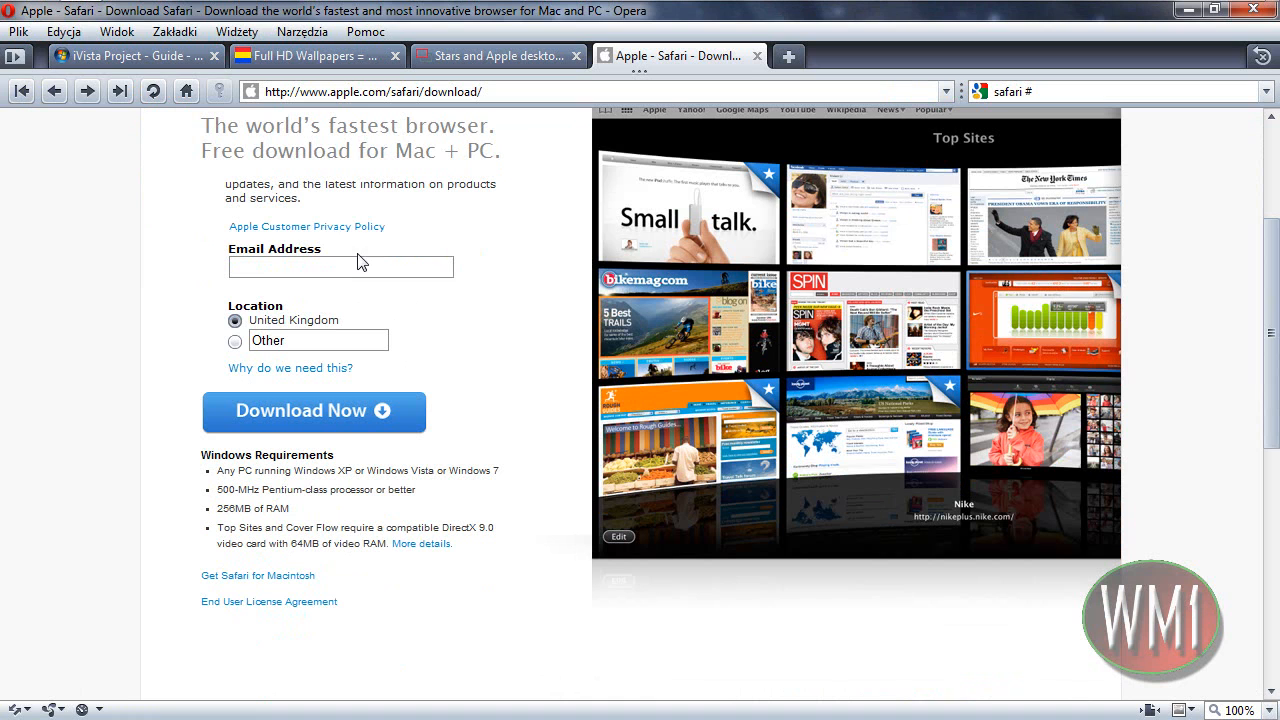
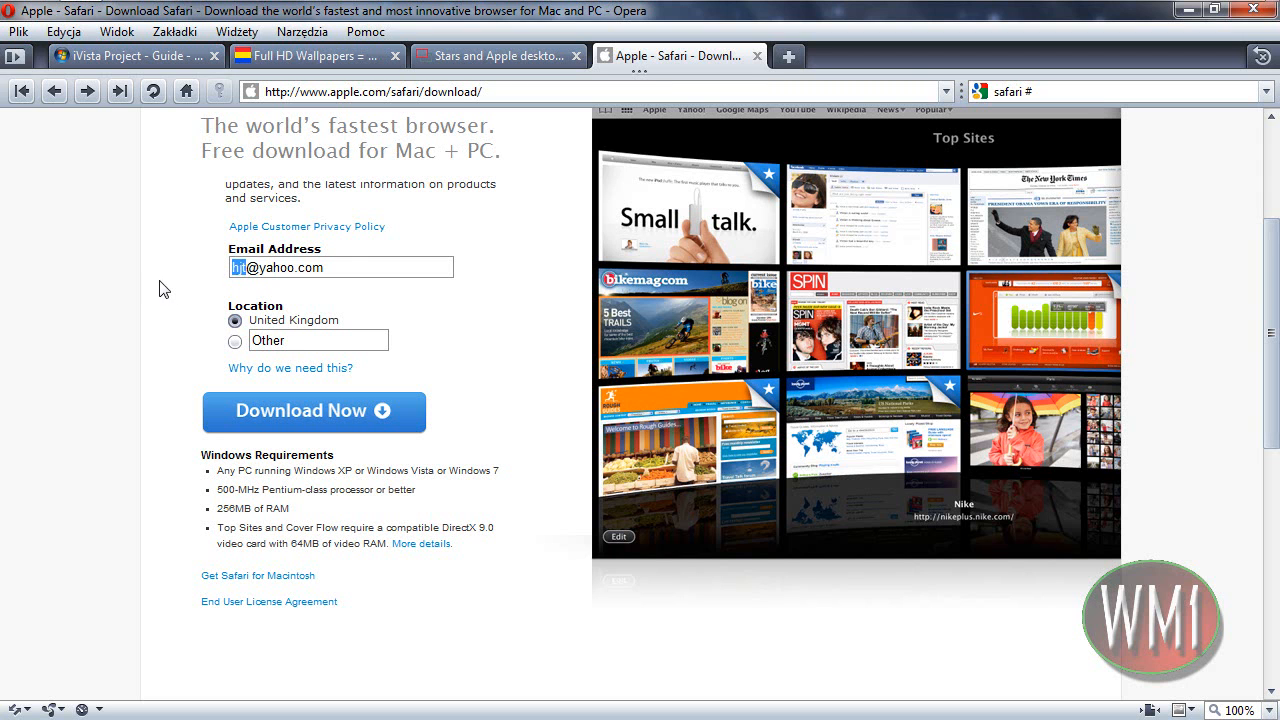
{"action": "type", "text": "wi"}
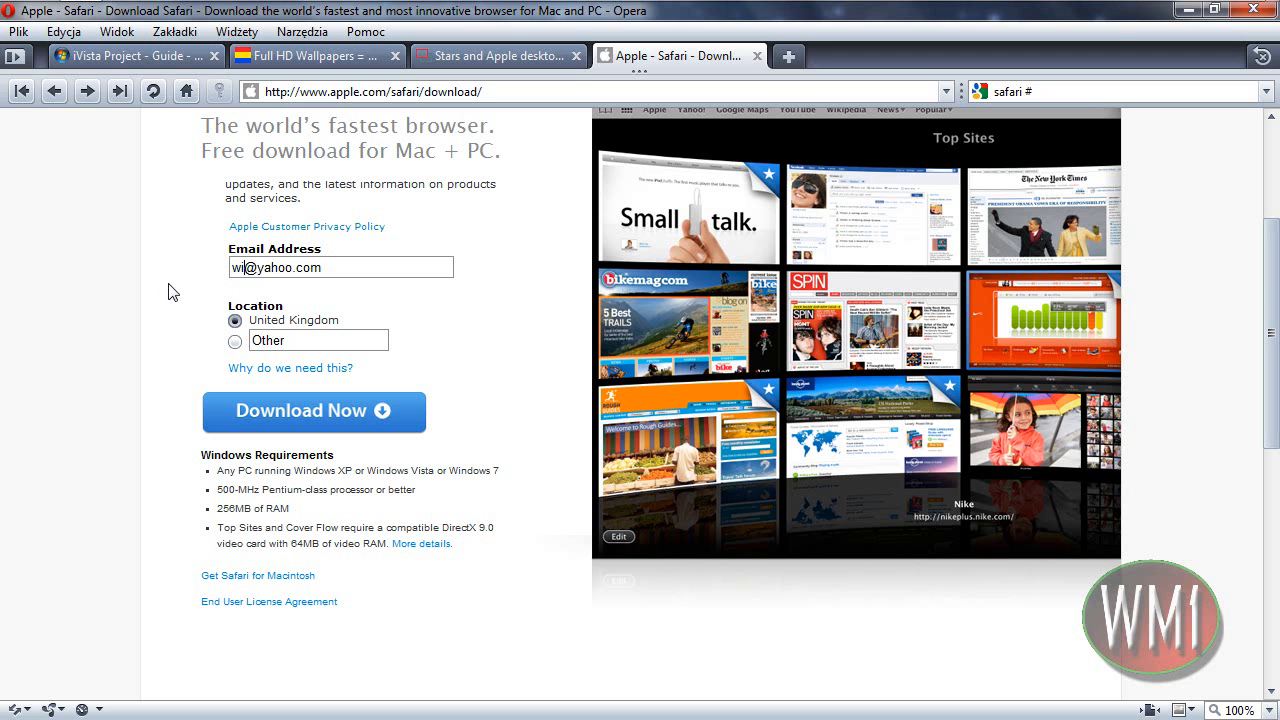
{"action": "type", "text": "windowsma"}
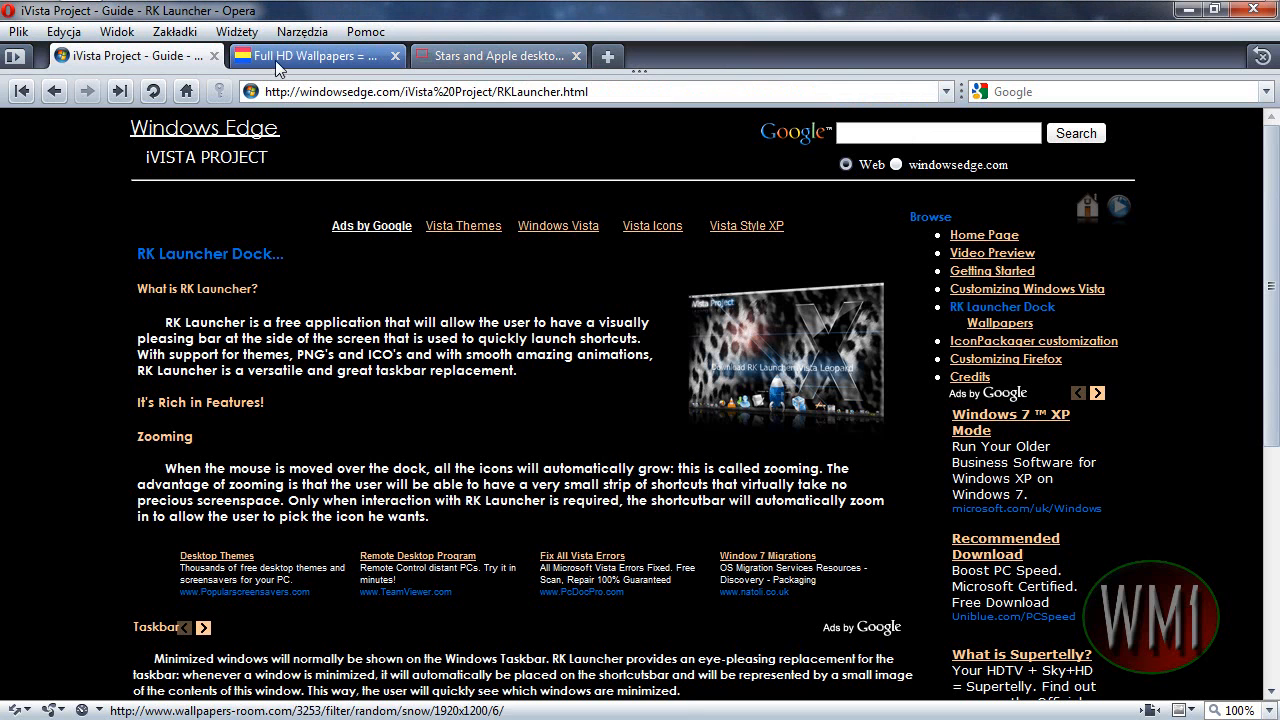
- Turn on Show desktop icons from the desktop's View menu
{"action": "right_click", "coordinate": [610, 197]}
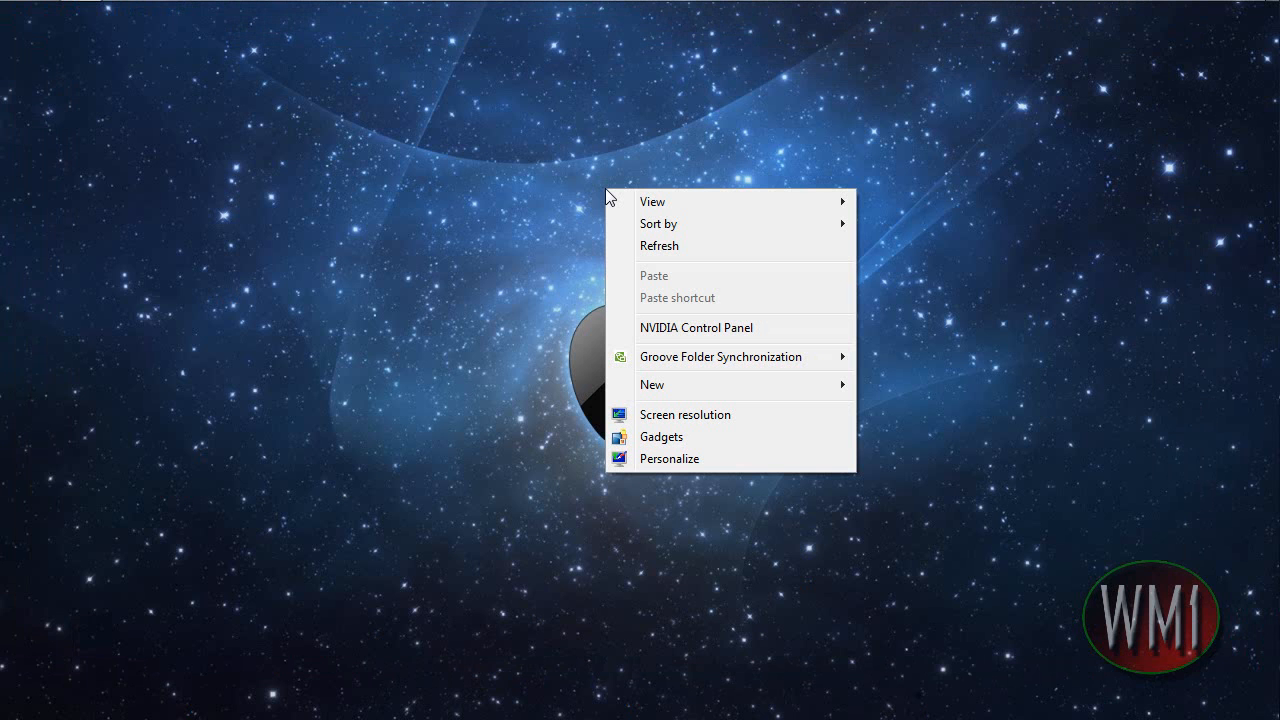
{"action": "left_click", "coordinate": [652, 201]}
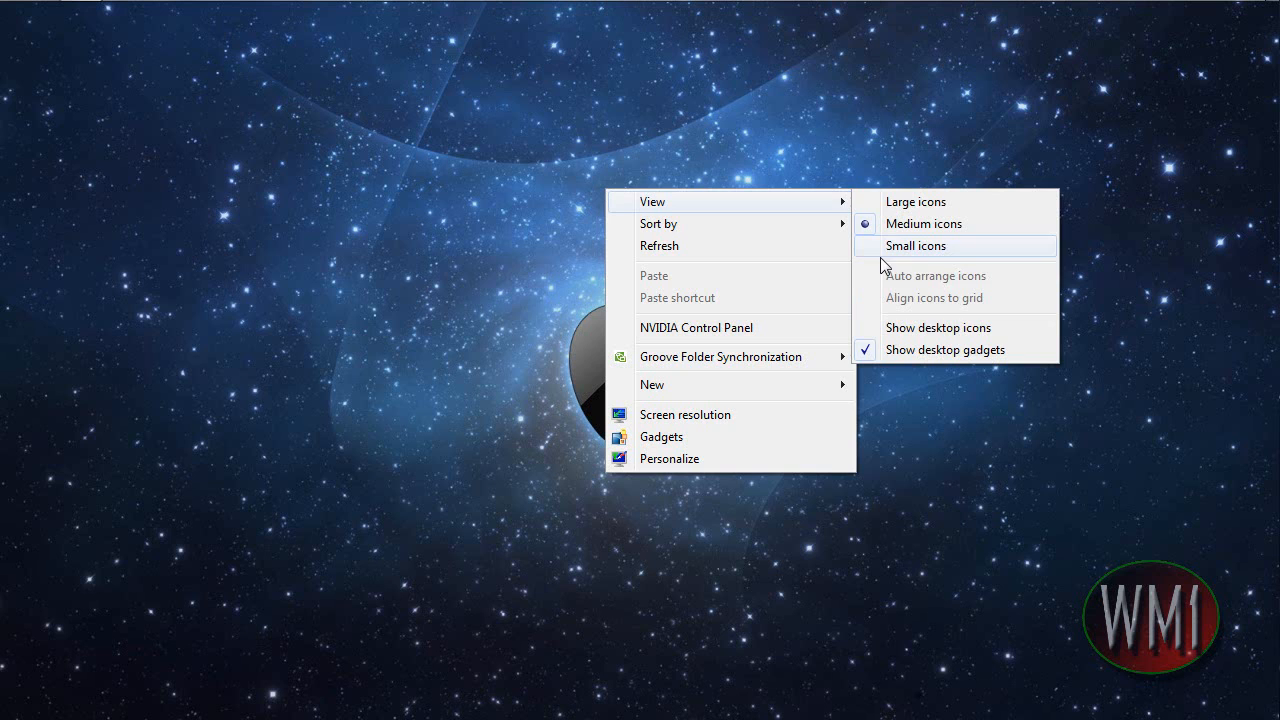
{"action": "left_click", "coordinate": [937, 327]}
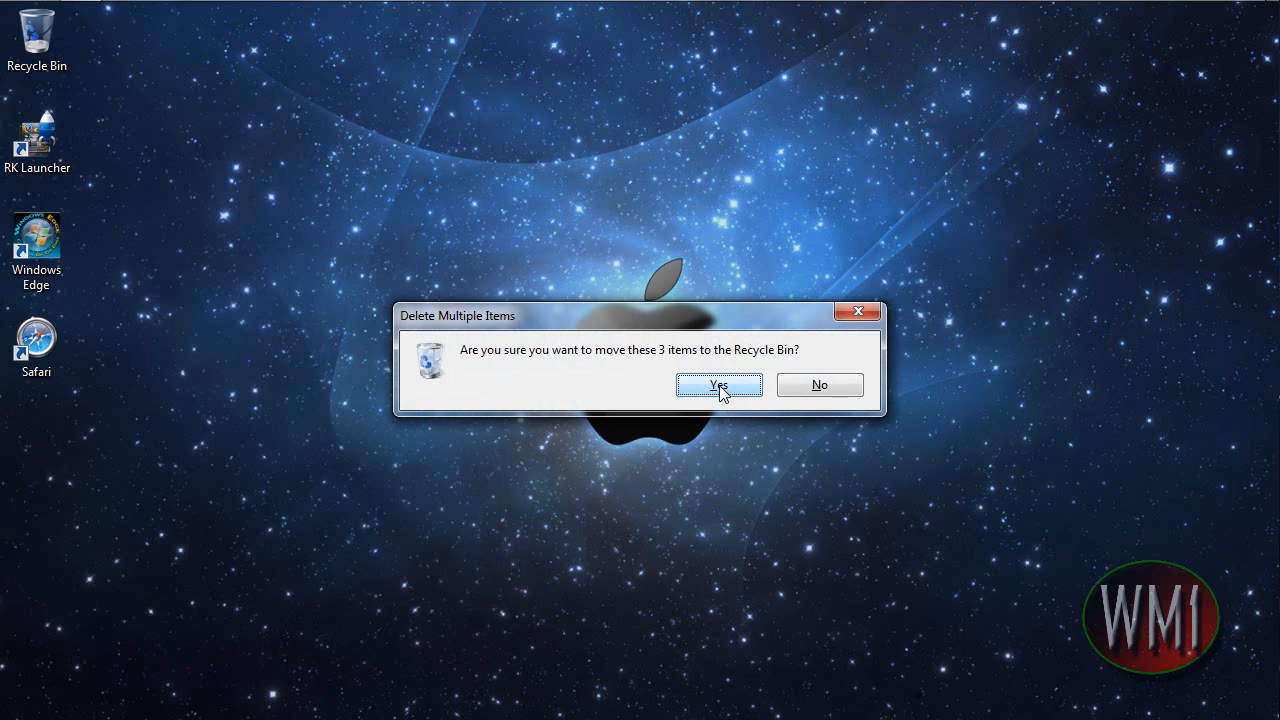
{"action": "left_click", "coordinate": [718, 385]}
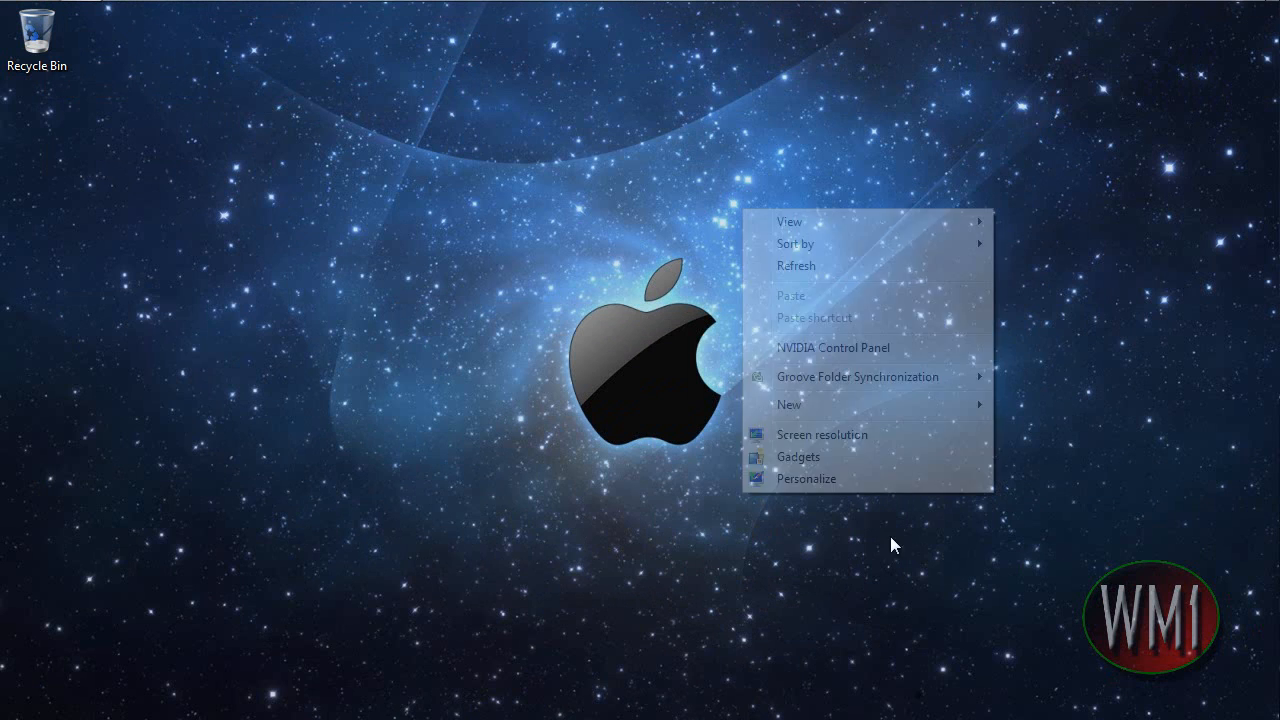
{"action": "mouse_move", "coordinate": [945, 233]}
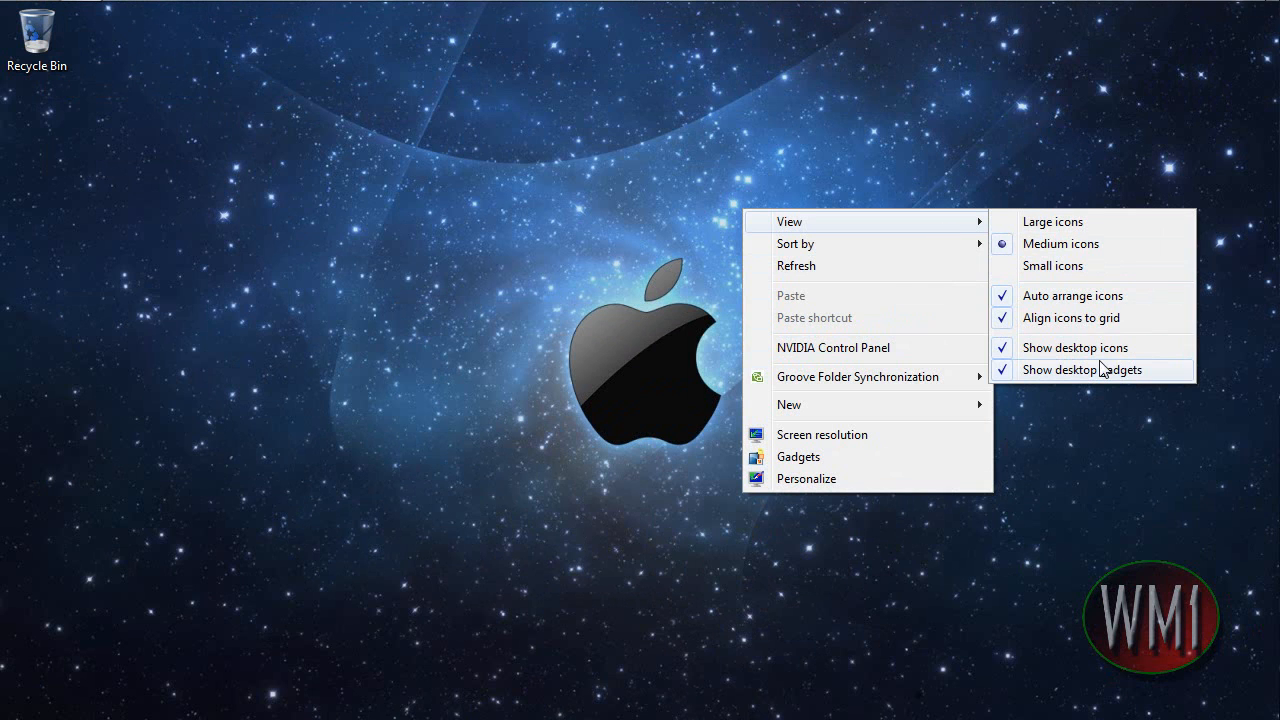
- Restore the Opera window from the taskbar, with Downloads listing both installers
{"action": "left_click", "coordinate": [1075, 347]}
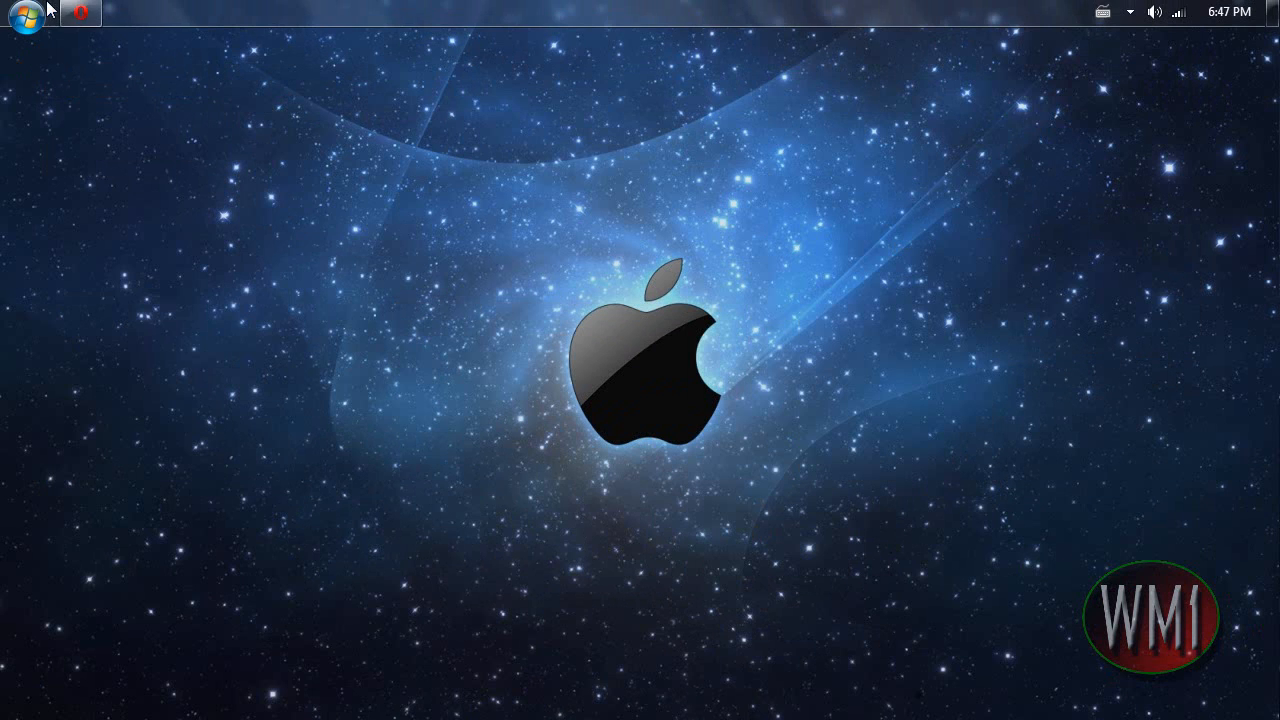
{"action": "left_click", "coordinate": [78, 12]}
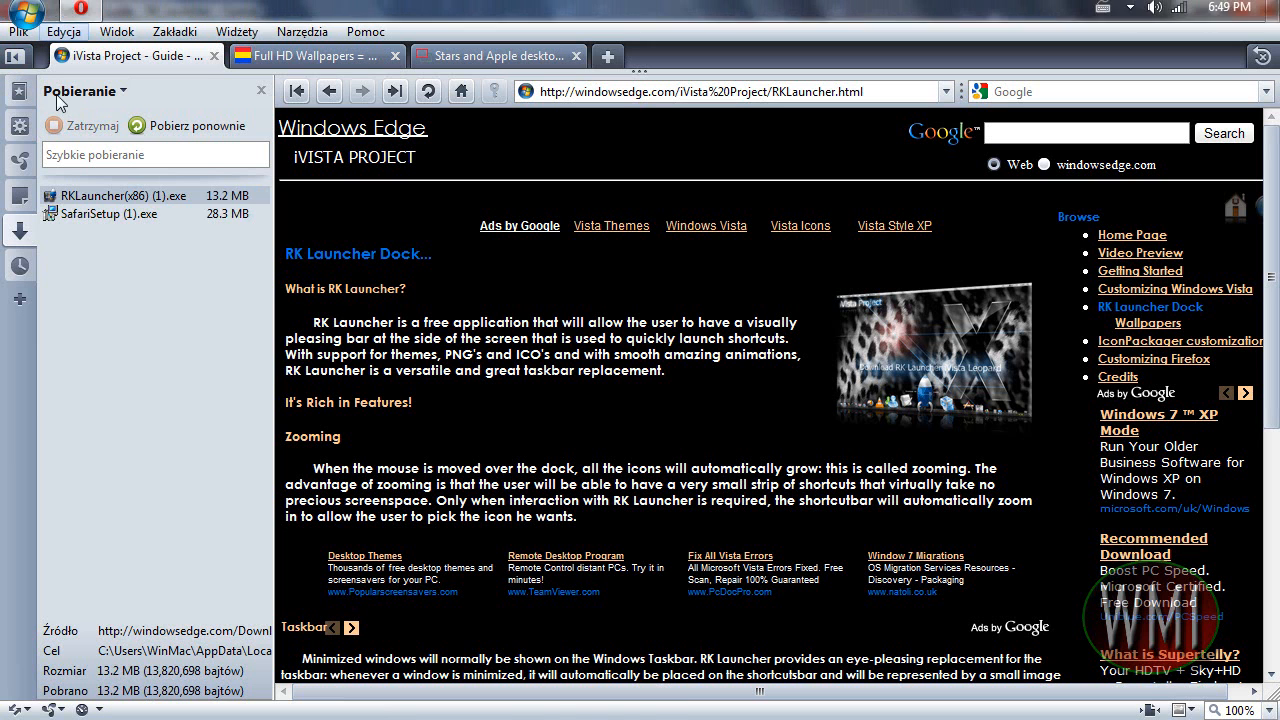
- Run SafariSetup (1).exe from Opera's Downloads panel
{"action": "left_click", "coordinate": [110, 213]}
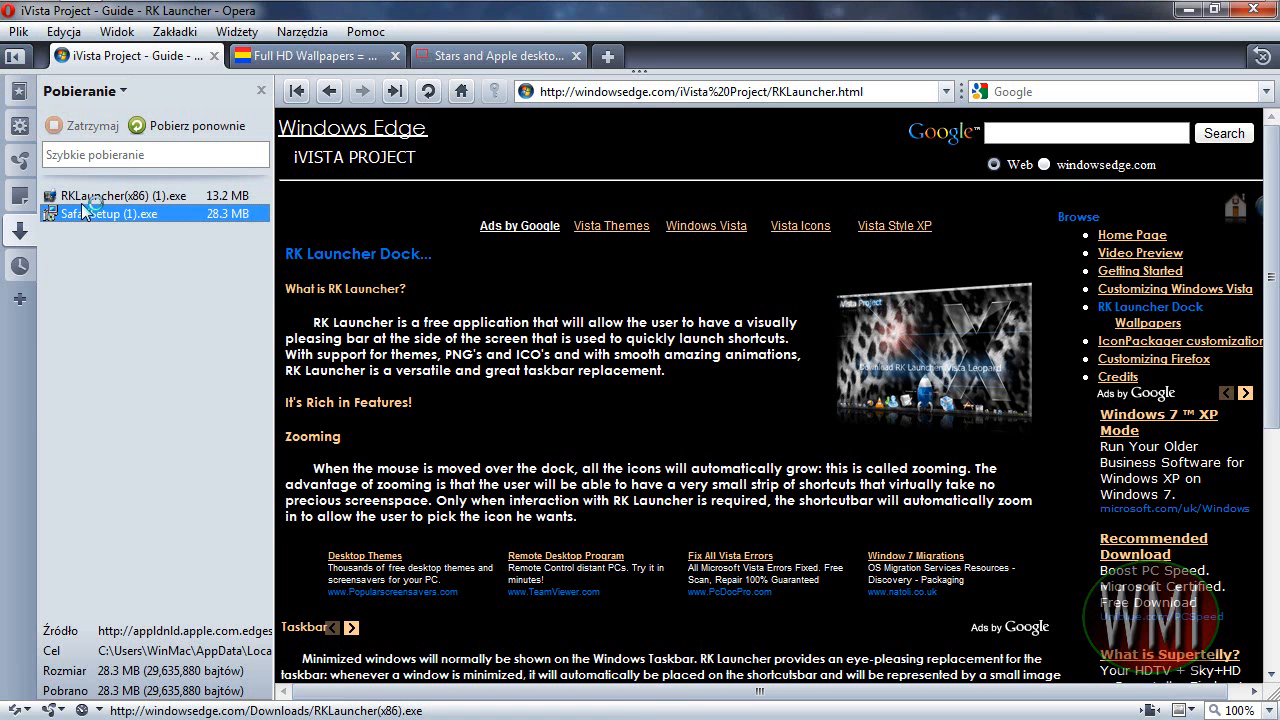
{"action": "double_click", "coordinate": [110, 214]}
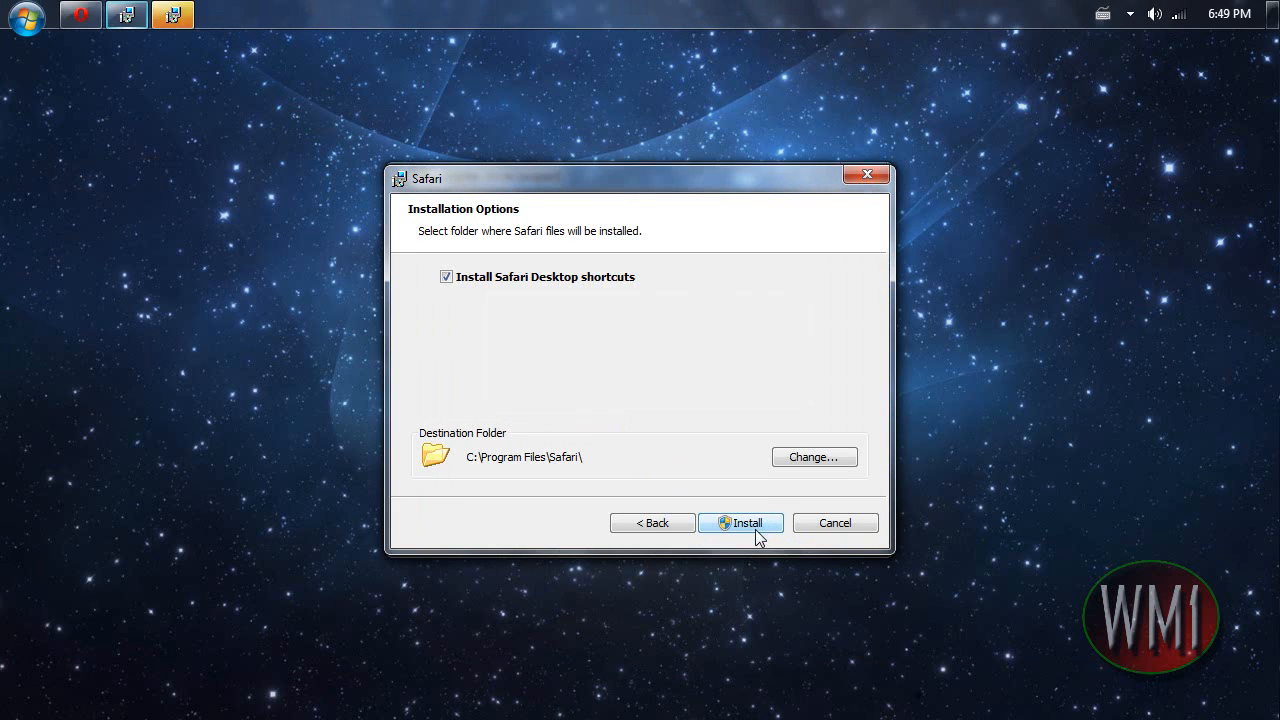
- Start the Safari install, then cancel and close the RK Launcher maintenance wizard
{"action": "left_click", "coordinate": [740, 522]}
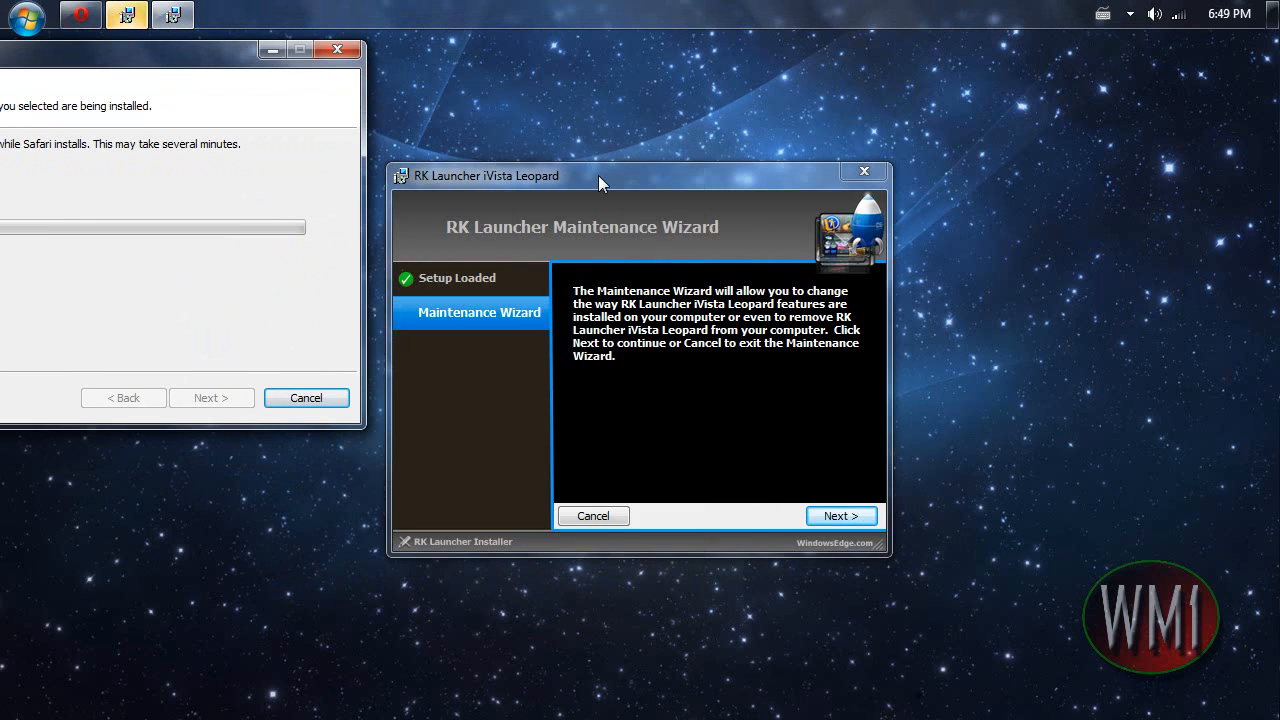
{"action": "left_click", "coordinate": [840, 515]}
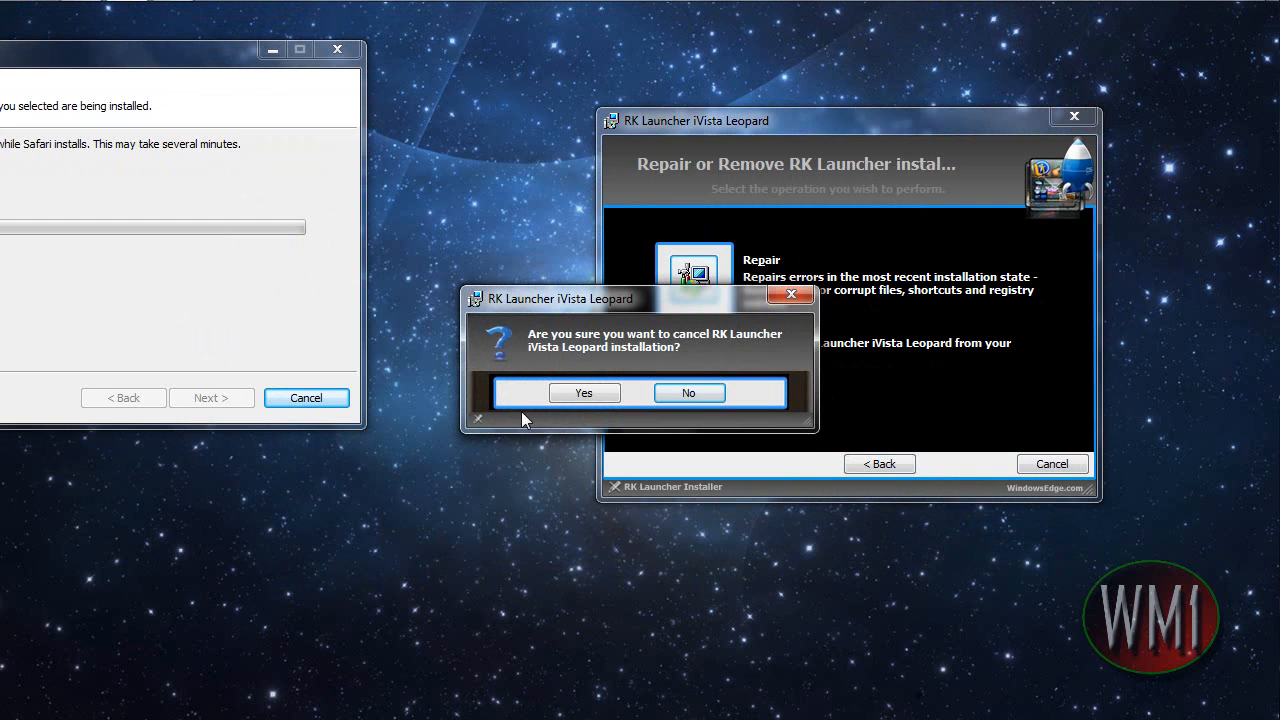
{"action": "left_click", "coordinate": [583, 392]}
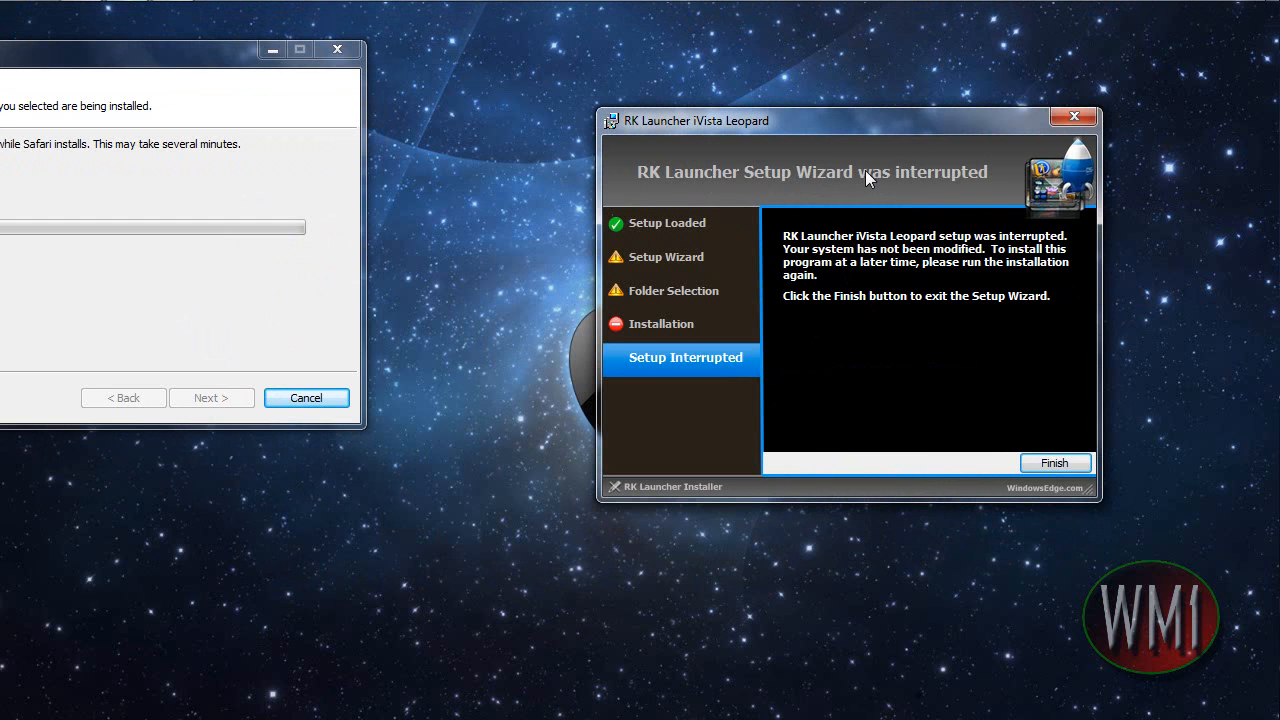
{"action": "left_click", "coordinate": [1053, 462]}
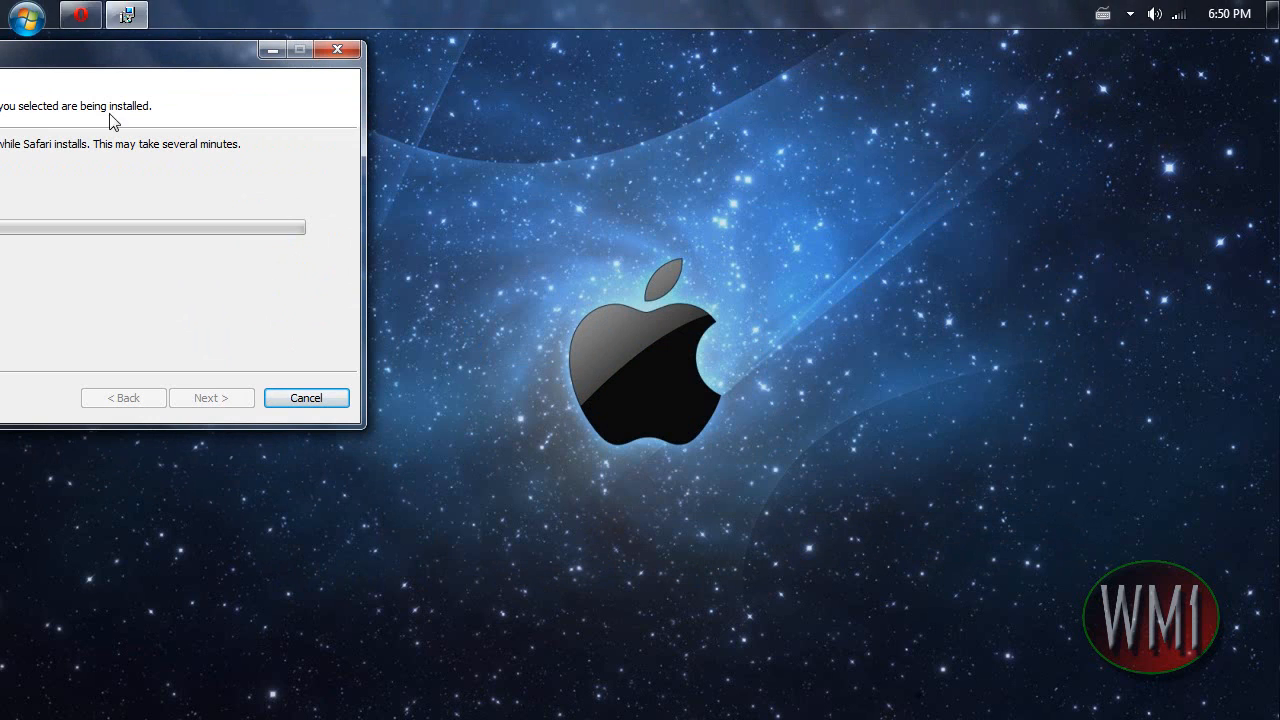
- Launch RK Launcher from the Start menu's program list
{"action": "left_click", "coordinate": [25, 18]}
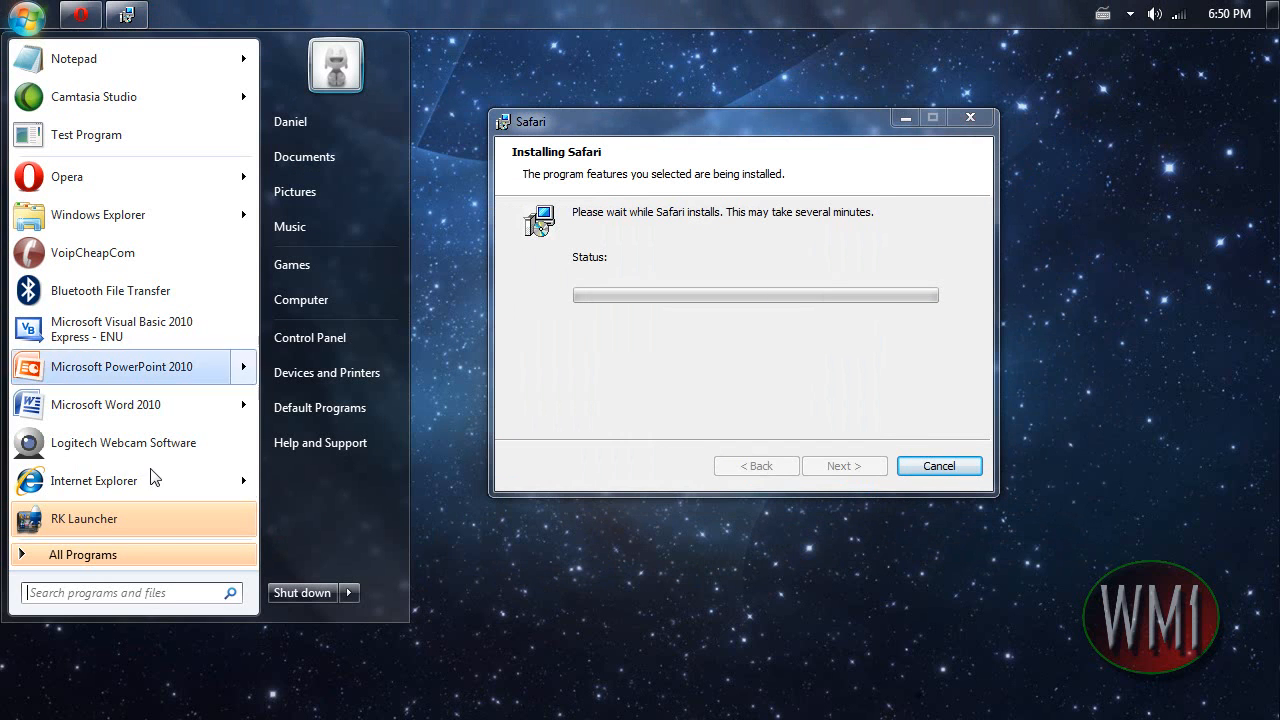
{"action": "mouse_move", "coordinate": [130, 535]}
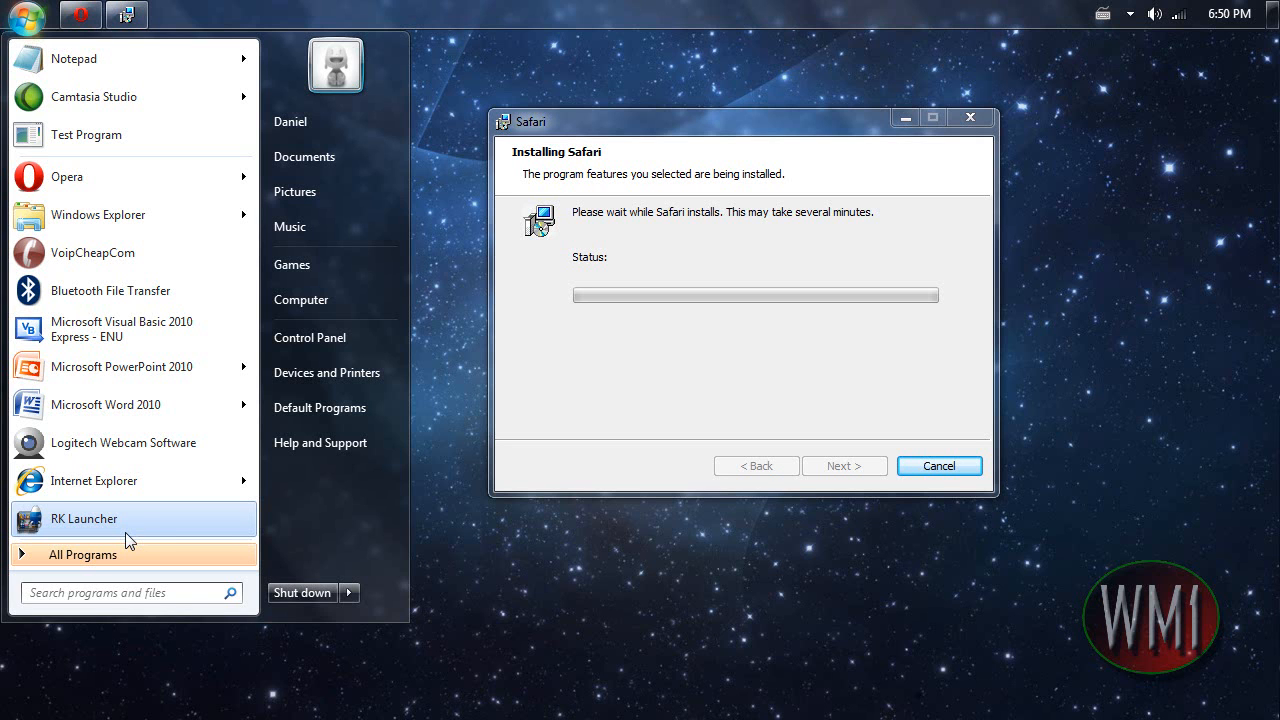
{"action": "left_click", "coordinate": [127, 540]}
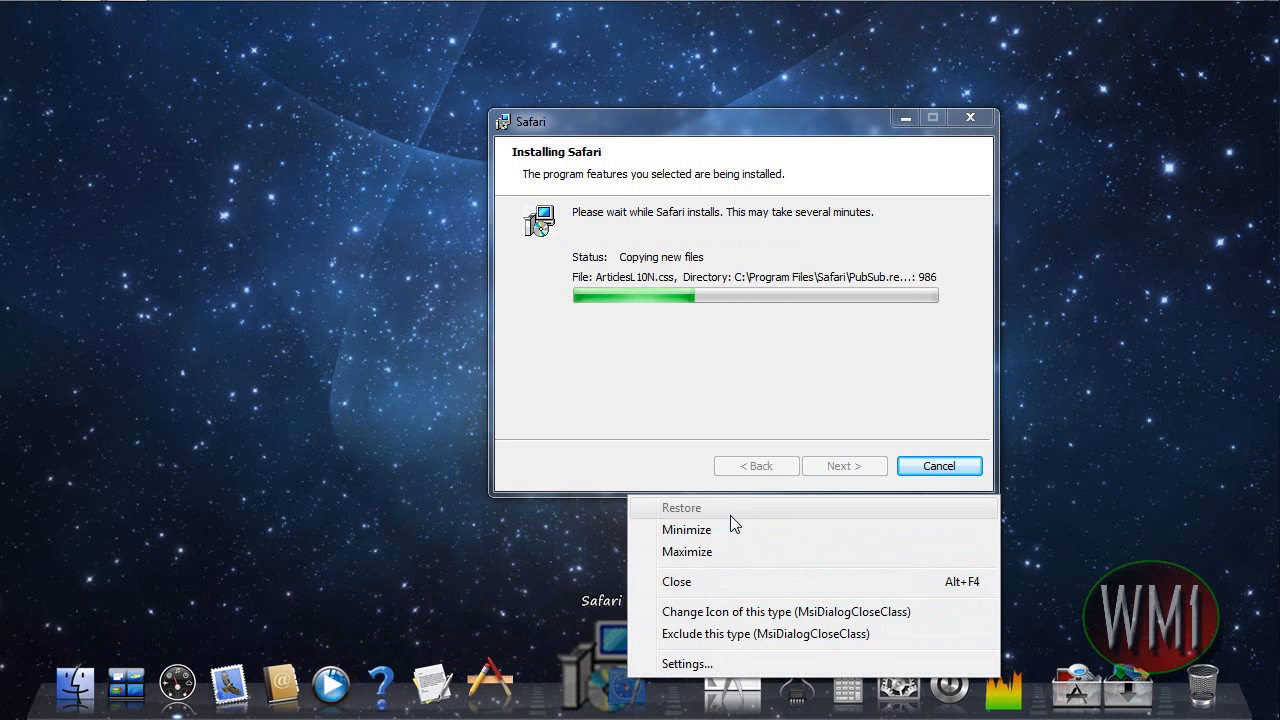
- Minimize the Safari installer to the dock, then finish it once installed
{"action": "left_click", "coordinate": [677, 581]}
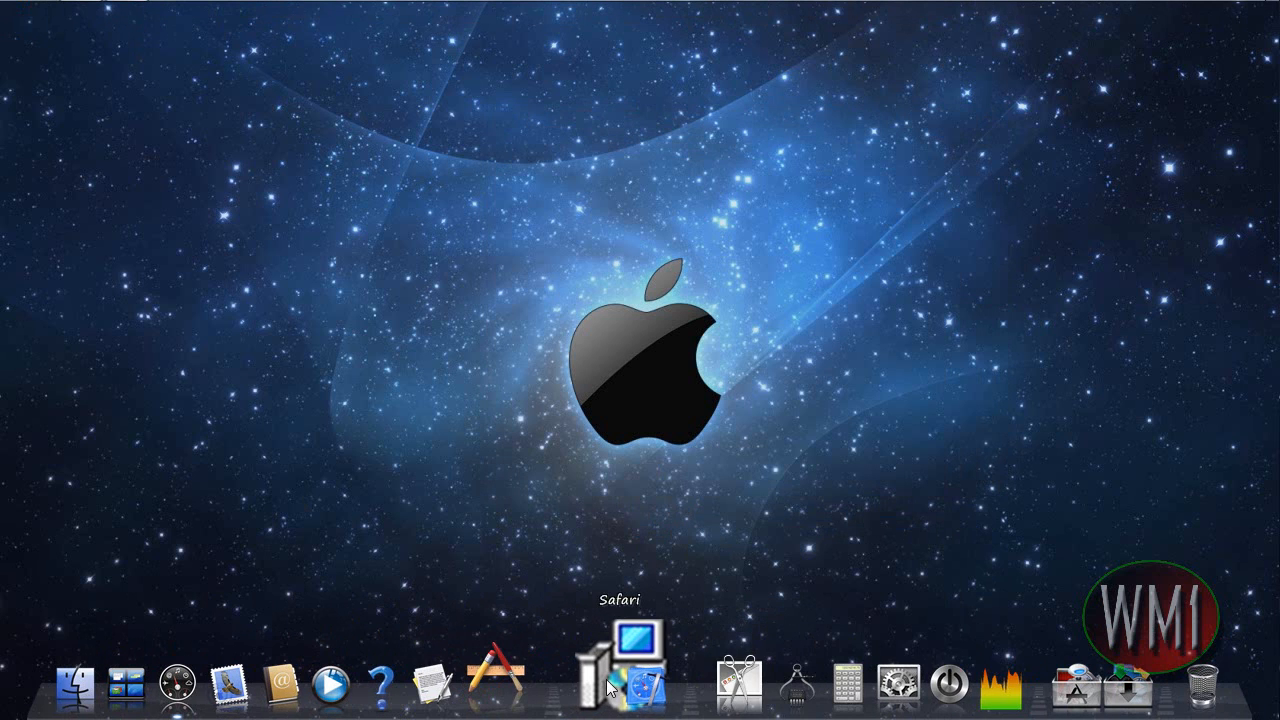
{"action": "mouse_move", "coordinate": [955, 675]}
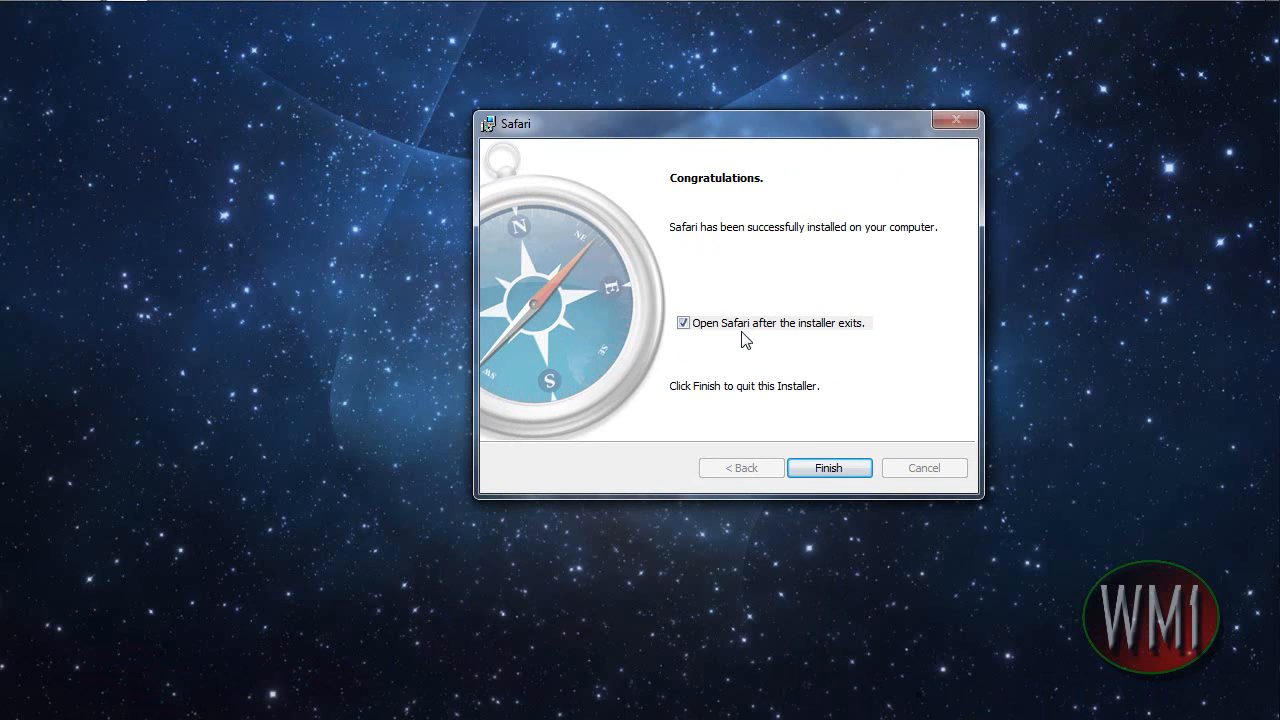
{"action": "left_click", "coordinate": [684, 322]}
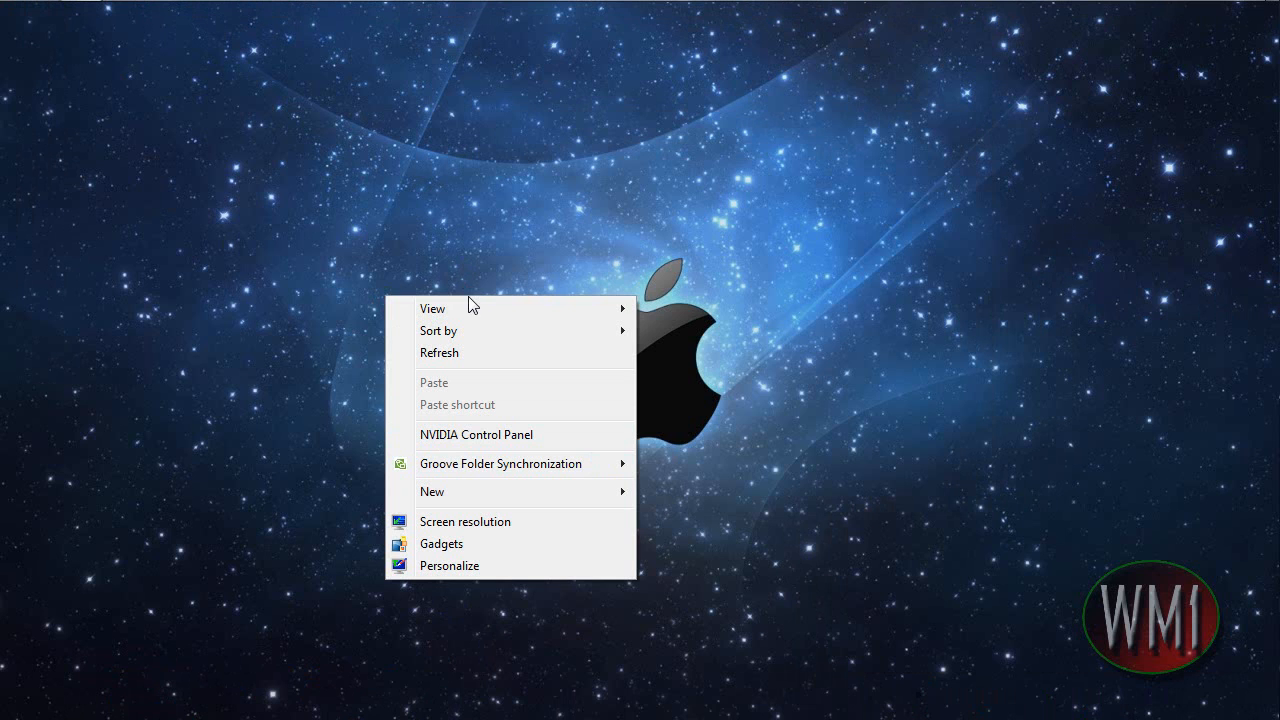
- Turn on Show desktop icons from the desktop View menu
{"action": "left_click", "coordinate": [432, 308]}
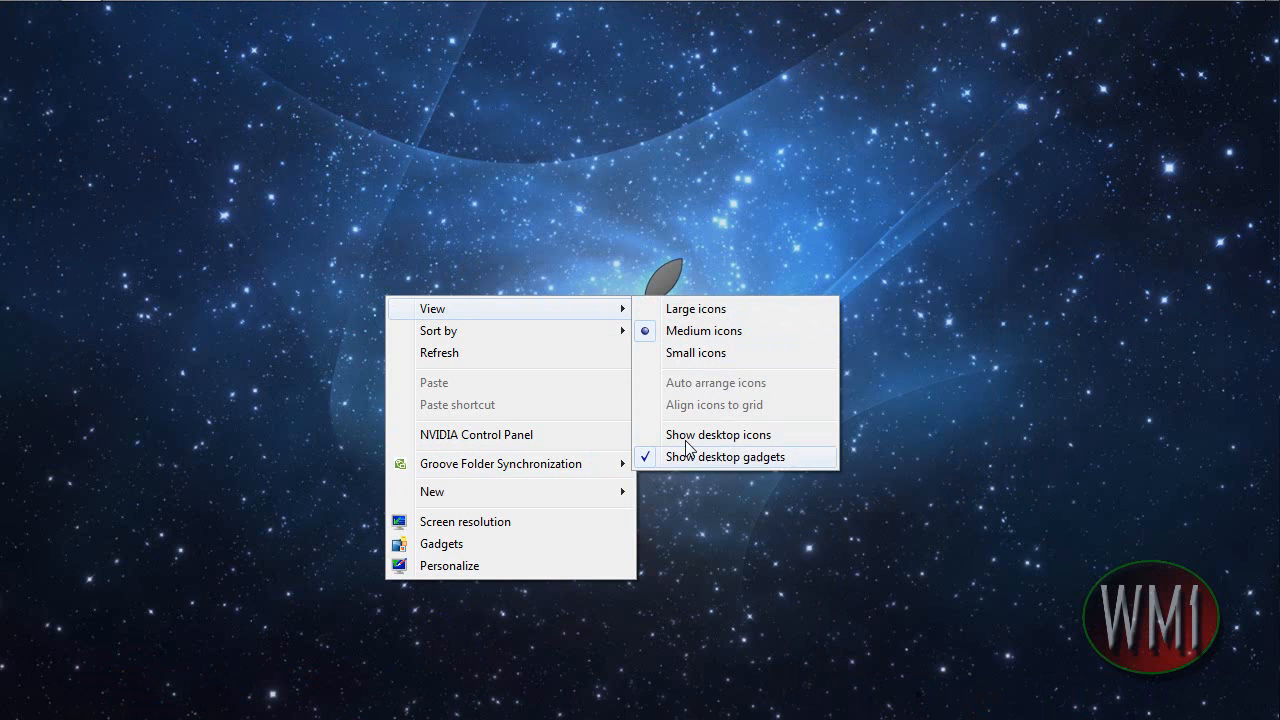
{"action": "left_click", "coordinate": [718, 434]}
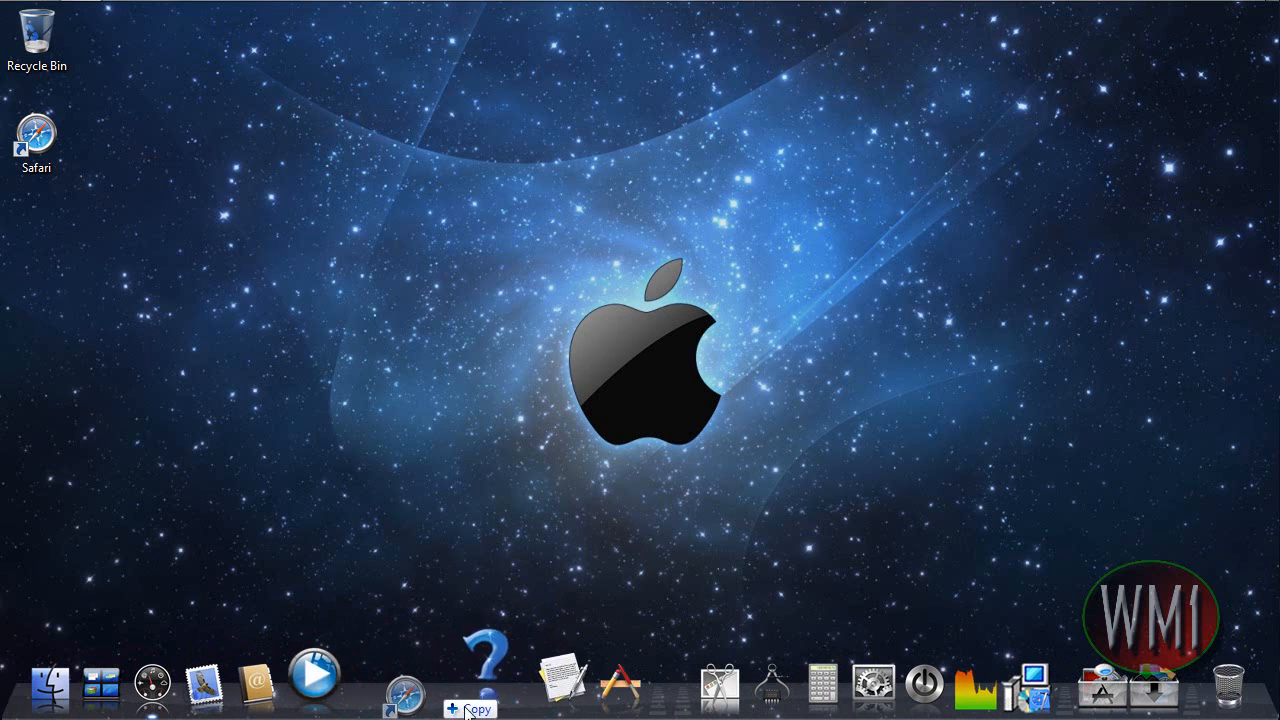
{"action": "mouse_move", "coordinate": [420, 670]}
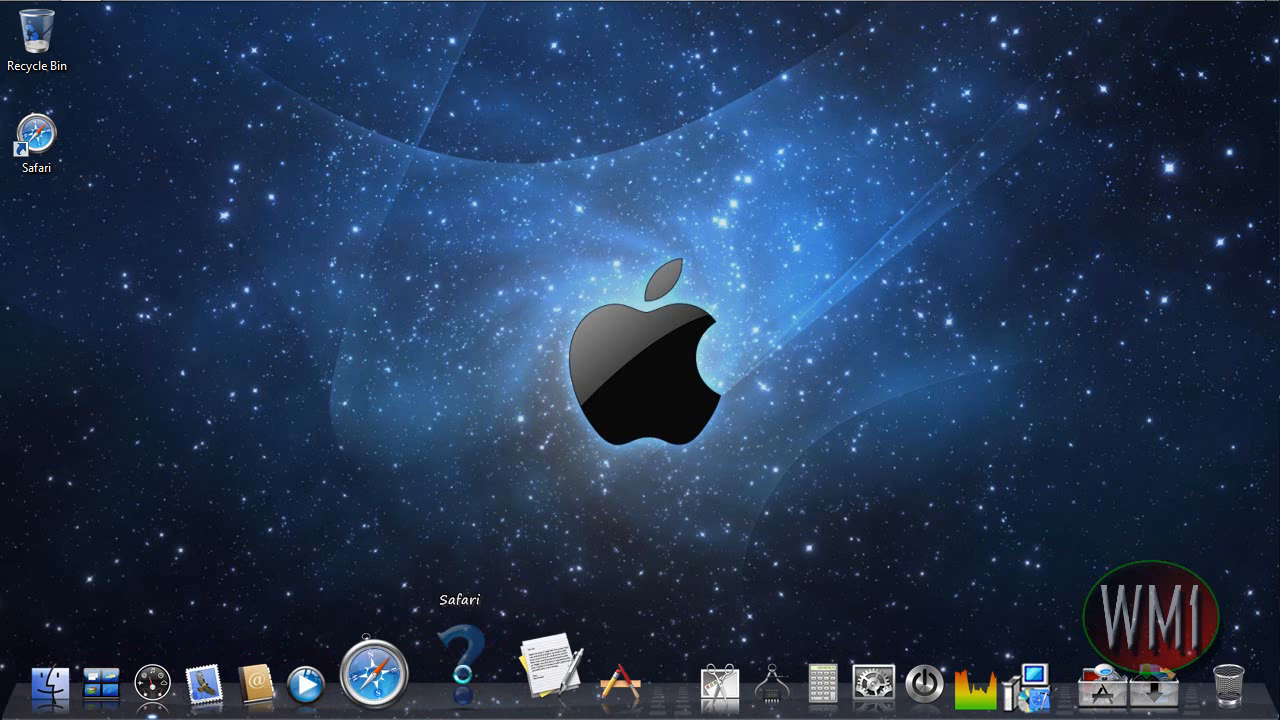
- Set the extra help dock entry to never show, then open the desktop context menu
{"action": "right_click", "coordinate": [372, 675]}
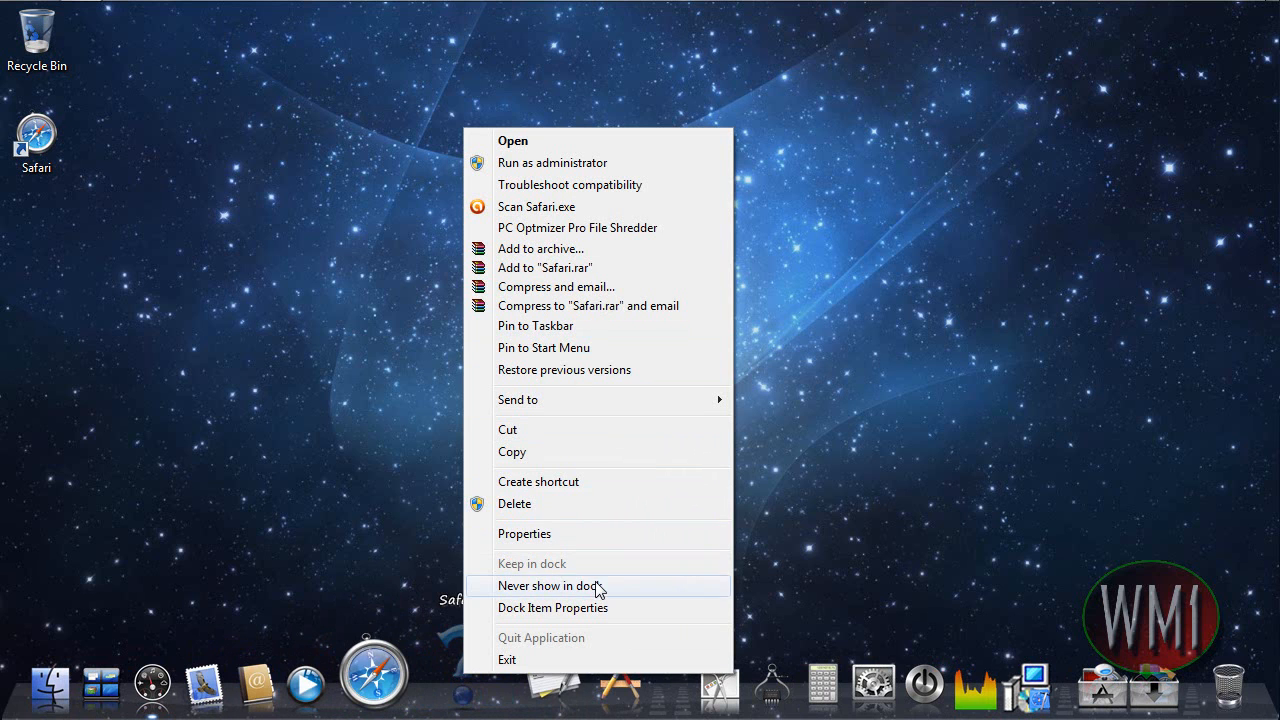
{"action": "left_click", "coordinate": [551, 585]}
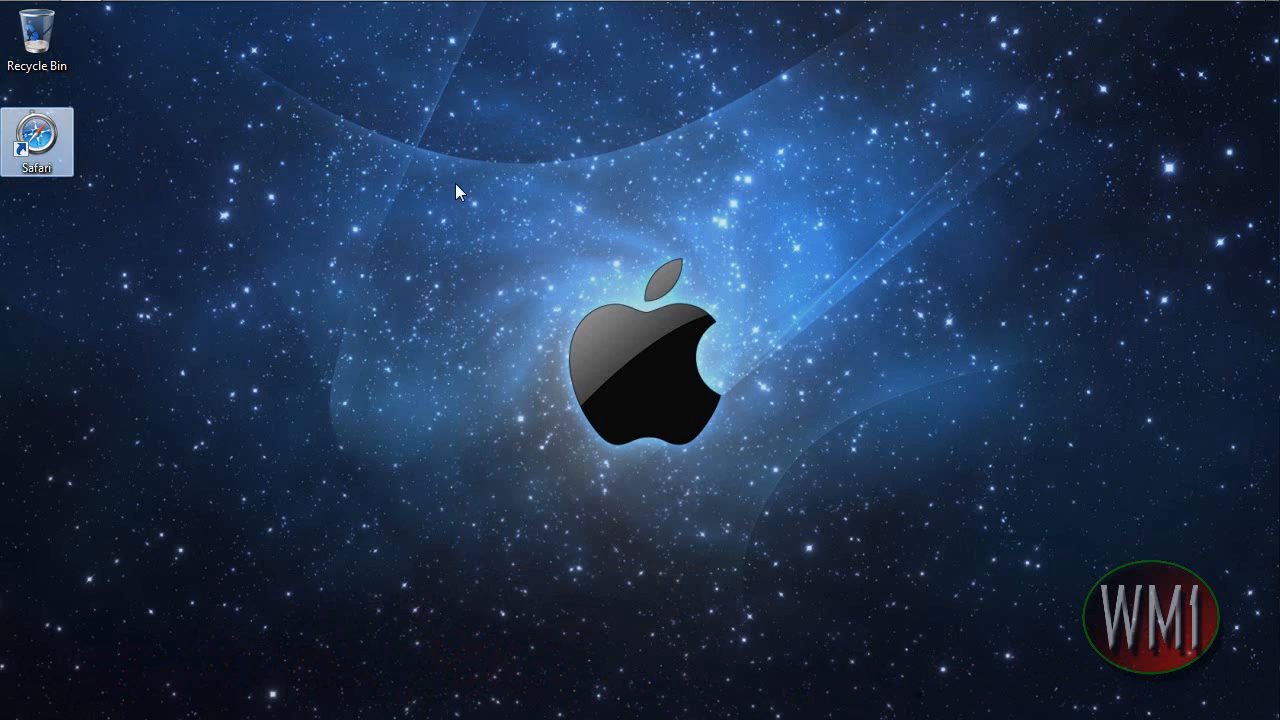
{"action": "right_click", "coordinate": [459, 192]}
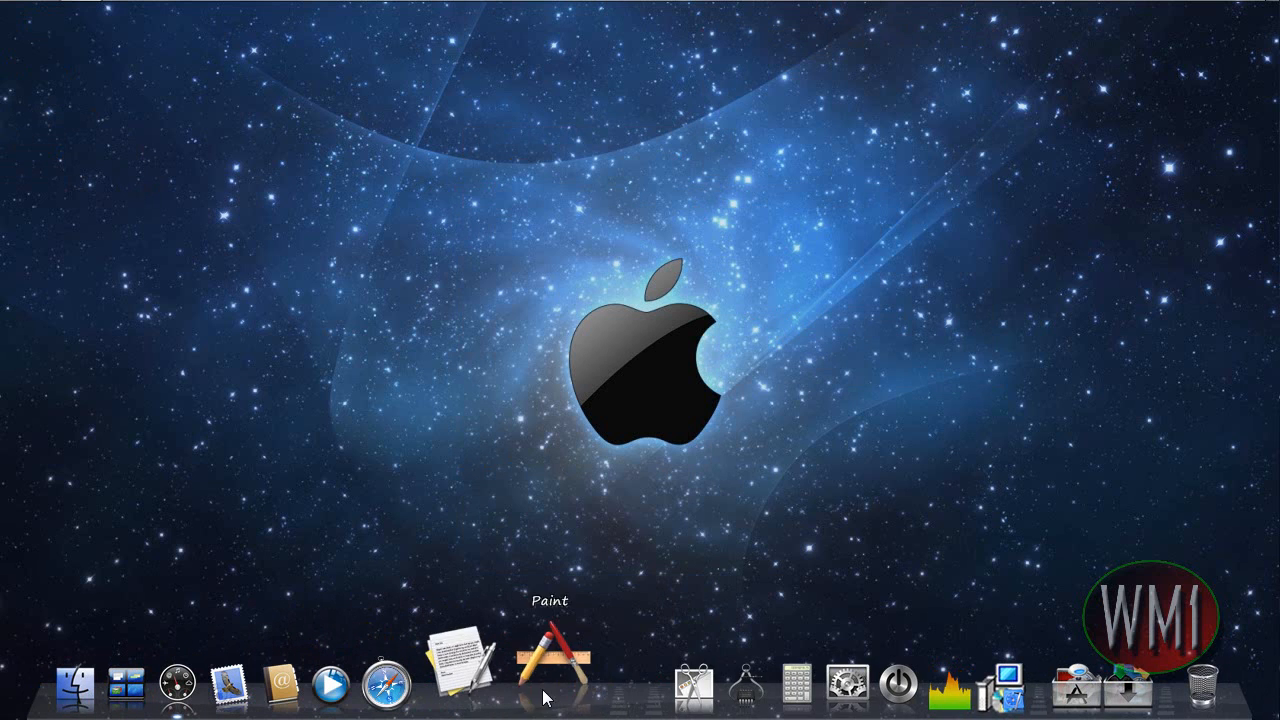
{"action": "mouse_move", "coordinate": [678, 688]}
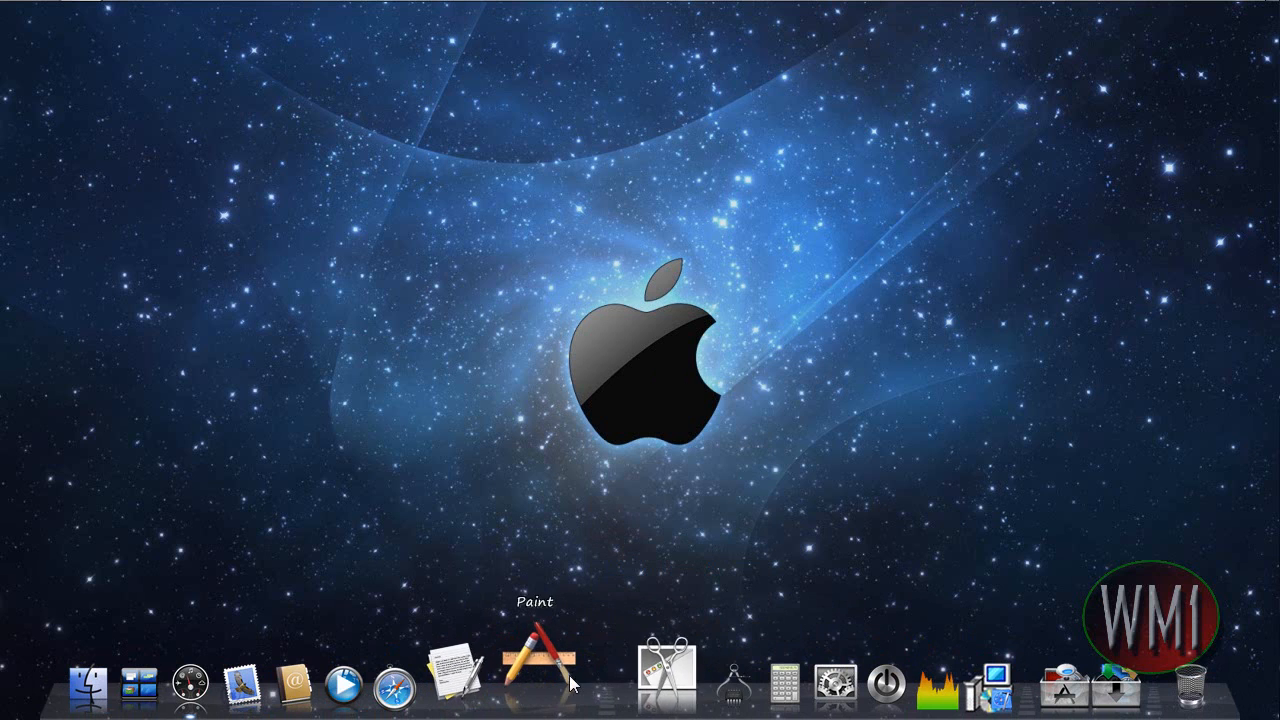
{"action": "right_click", "coordinate": [575, 683]}
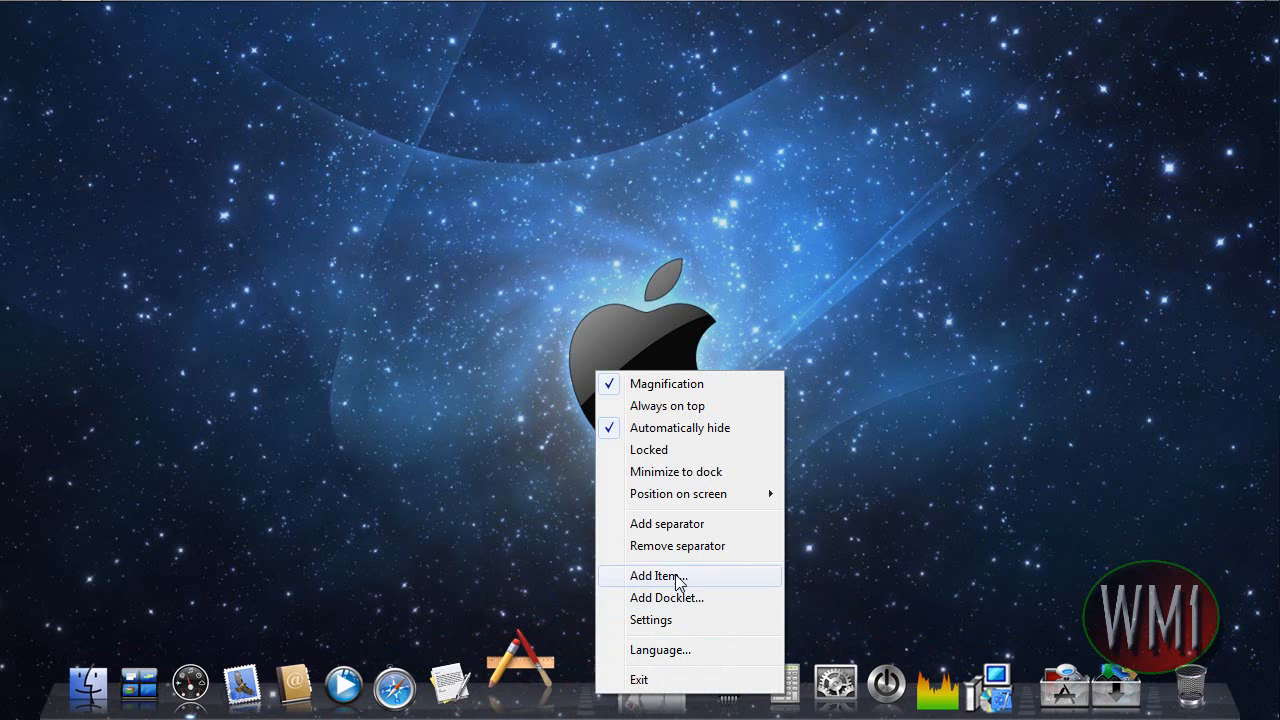
{"action": "left_click", "coordinate": [658, 575]}
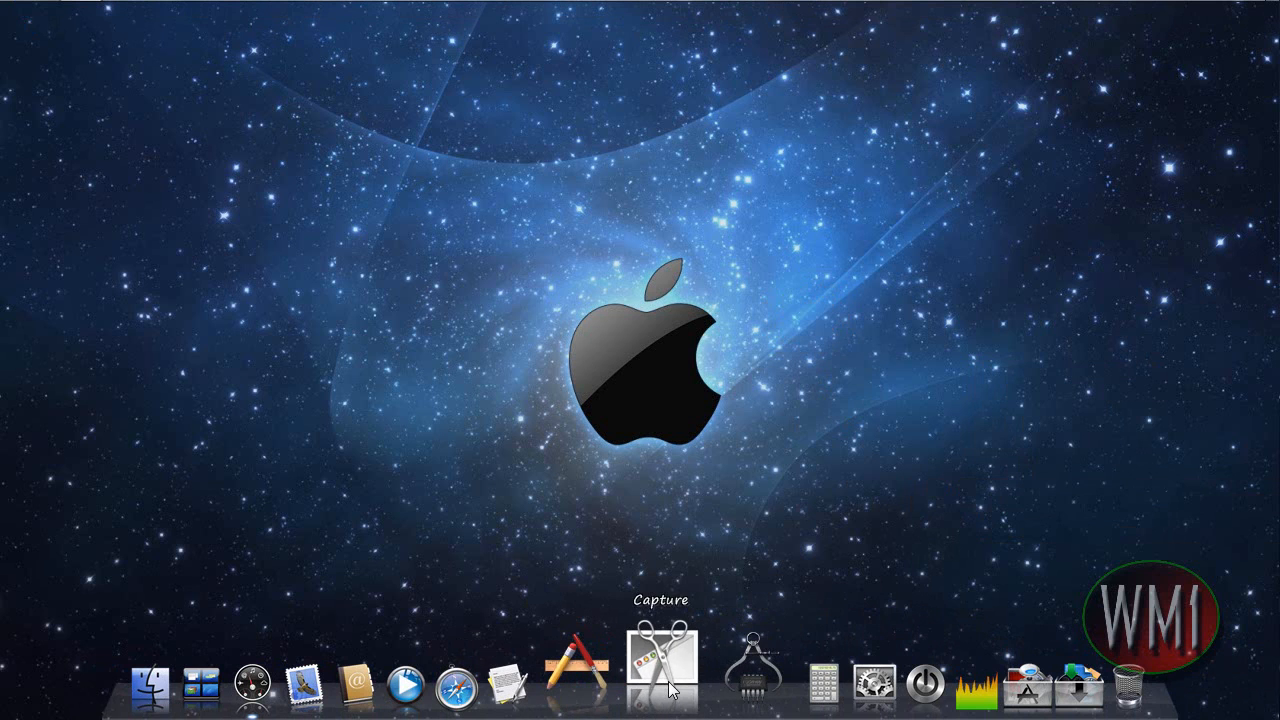
{"action": "mouse_move", "coordinate": [760, 668]}
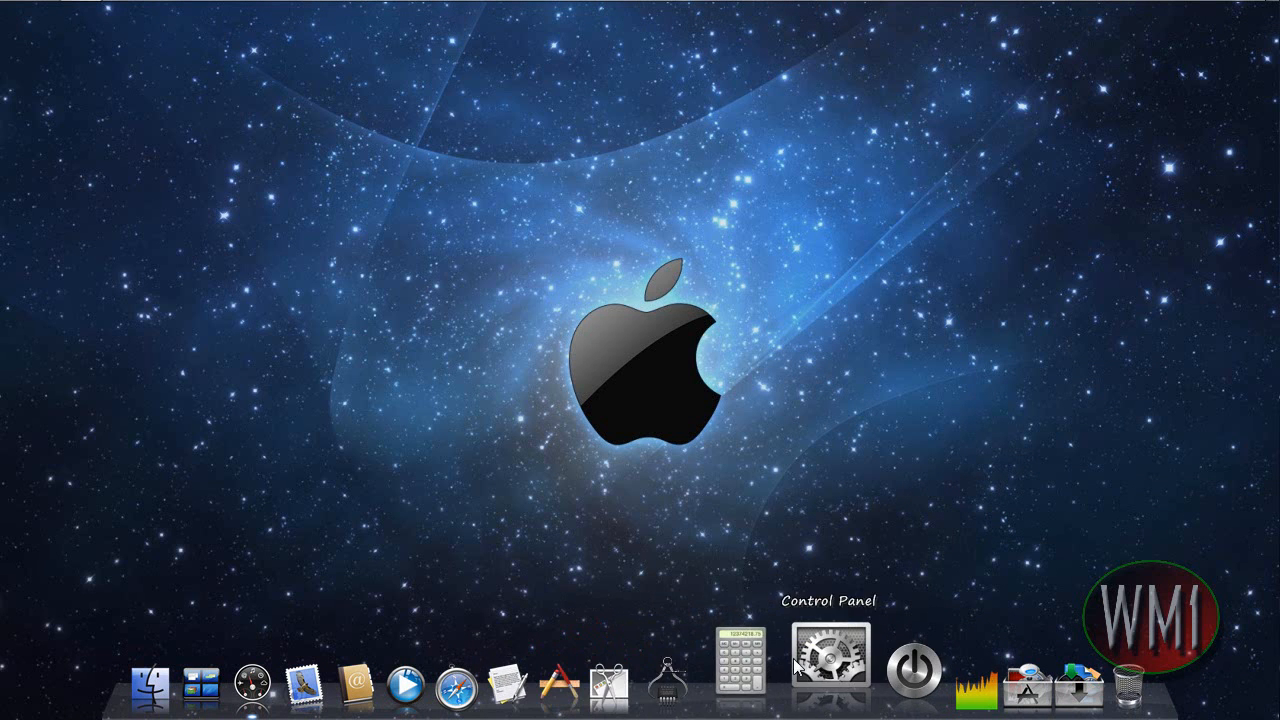
- Cancel the iShut shutdown prompt and bring Opera's RK Launcher guide page to the front
{"action": "left_click", "coordinate": [731, 671]}
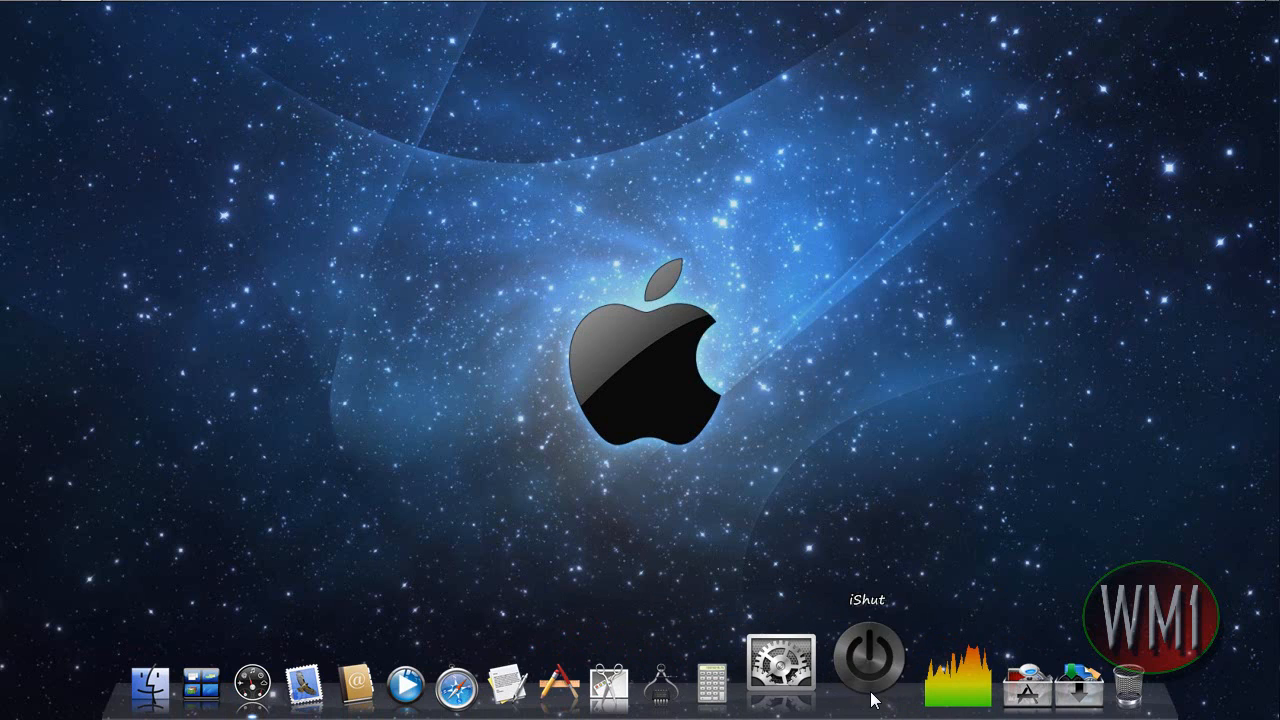
{"action": "left_click", "coordinate": [866, 657]}
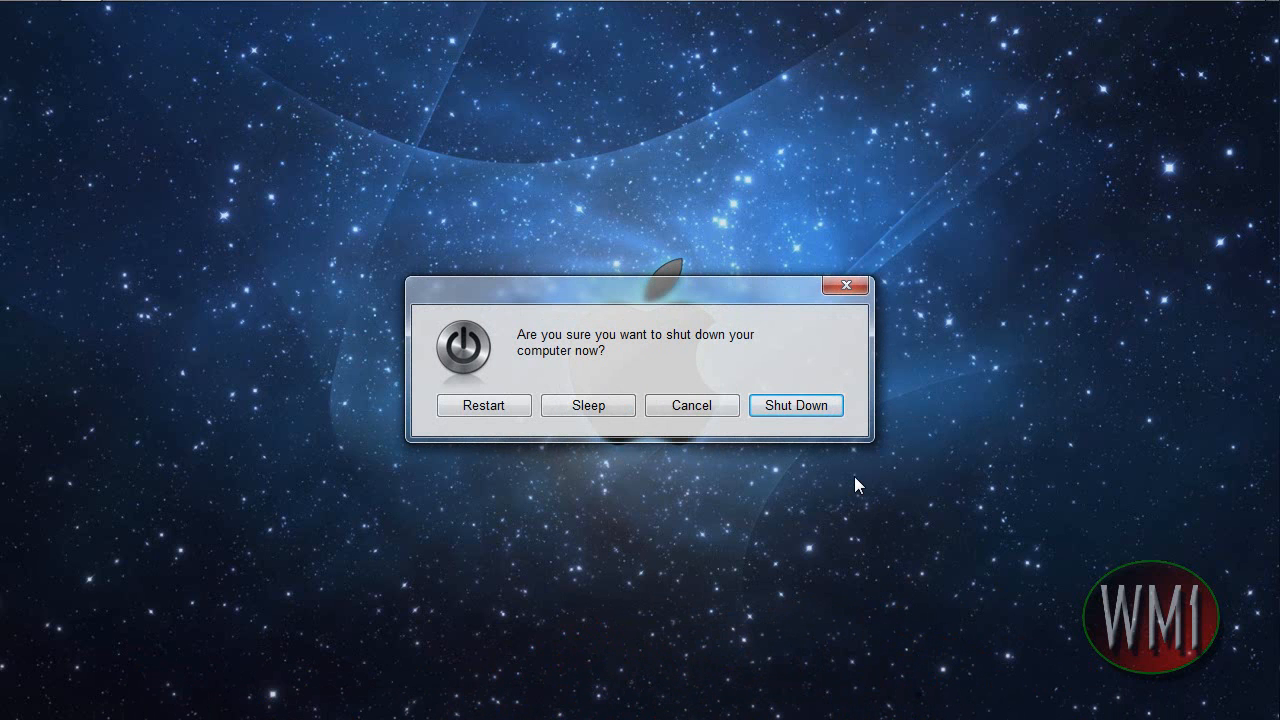
{"action": "left_click", "coordinate": [691, 405]}
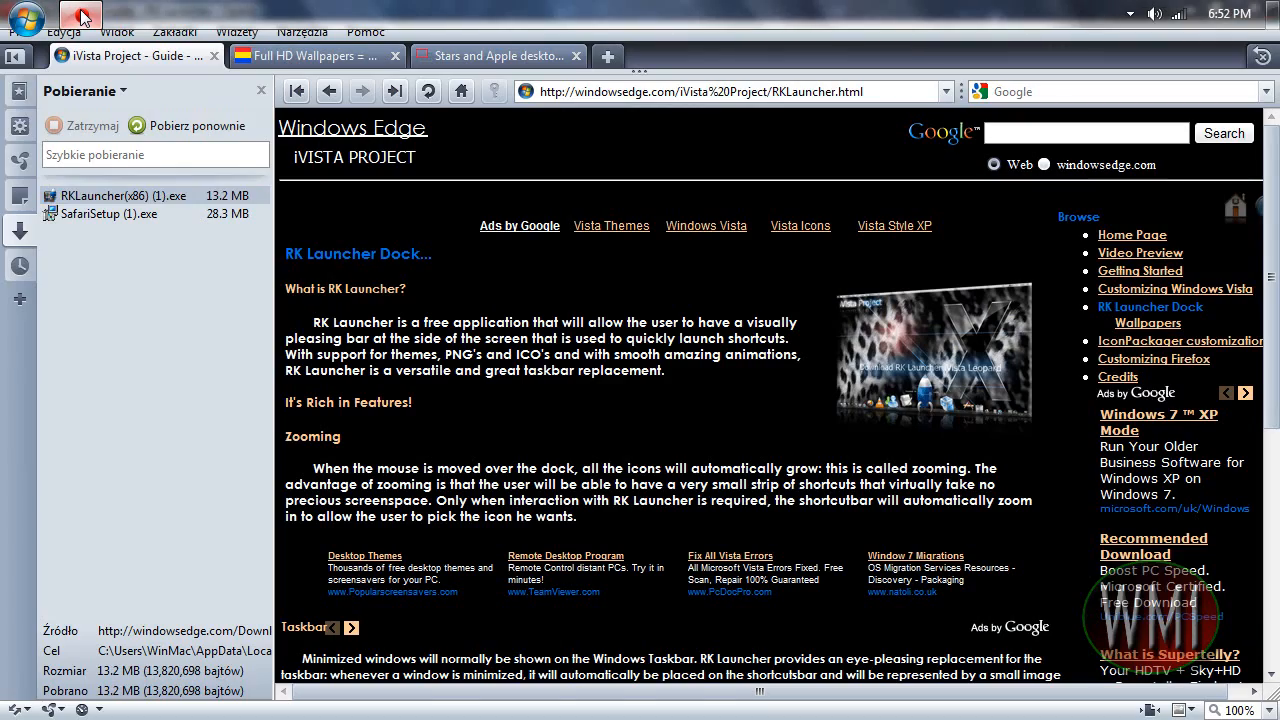
{"action": "left_click", "coordinate": [261, 91]}
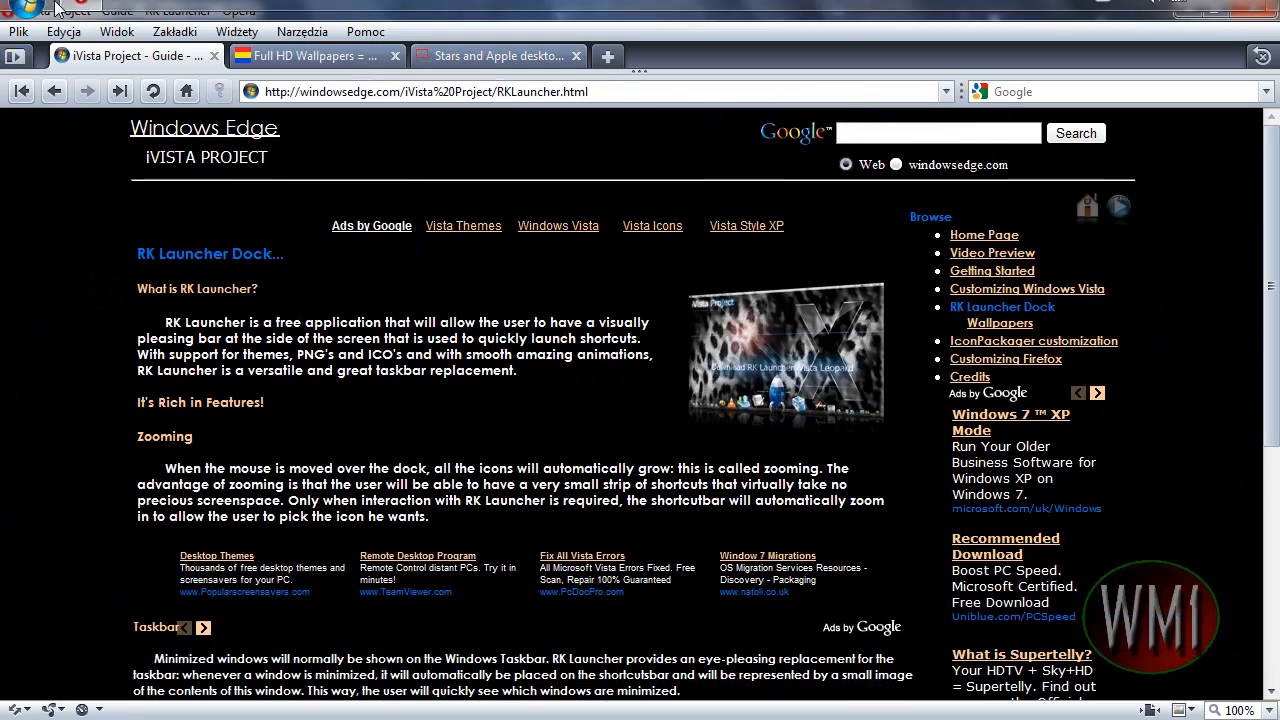